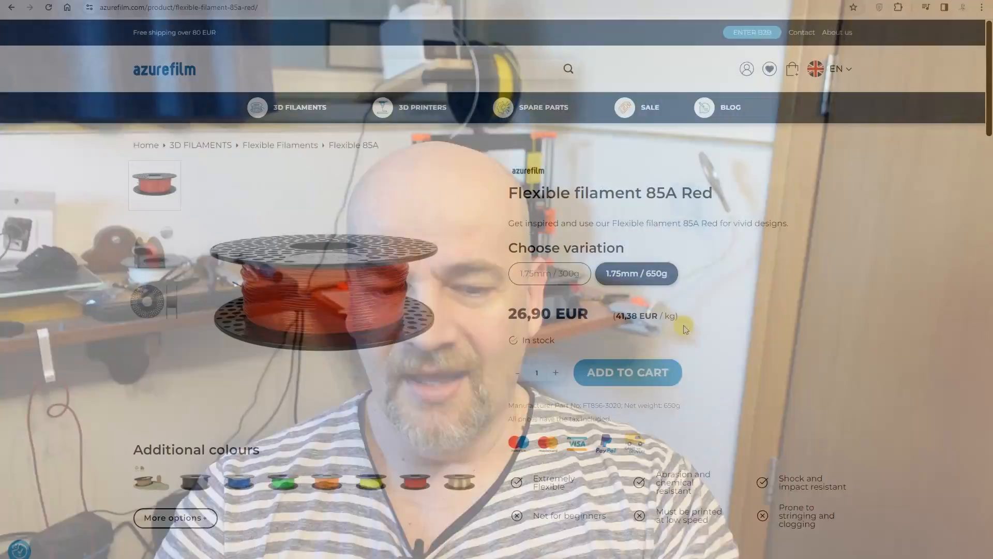
# Step: Scroll the 85A Red product page to the printing recommendations of 220–240°C and 80°C bed
pyautogui.scroll(-3)
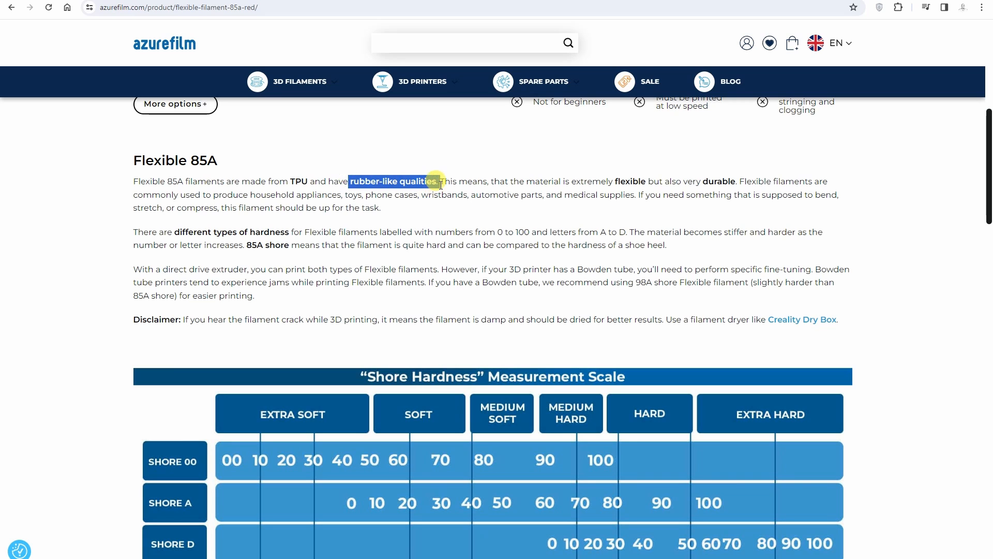
pyautogui.scroll(-3)
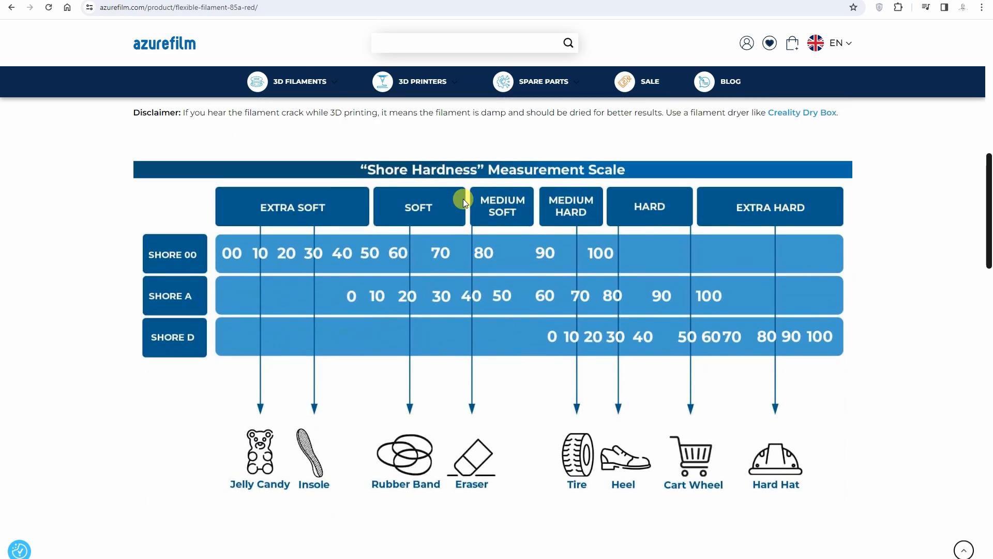
pyautogui.moveTo(591, 315)
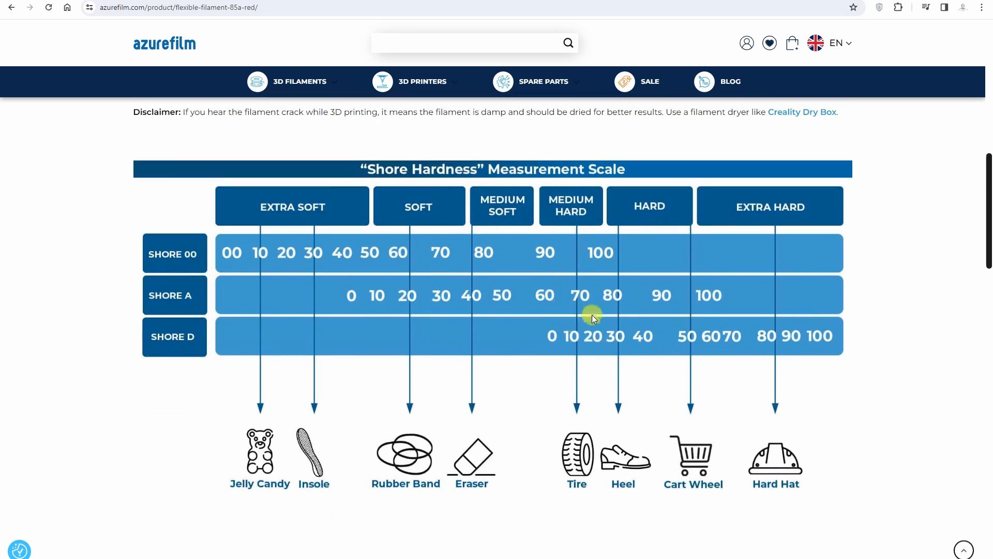
pyautogui.scroll(3)
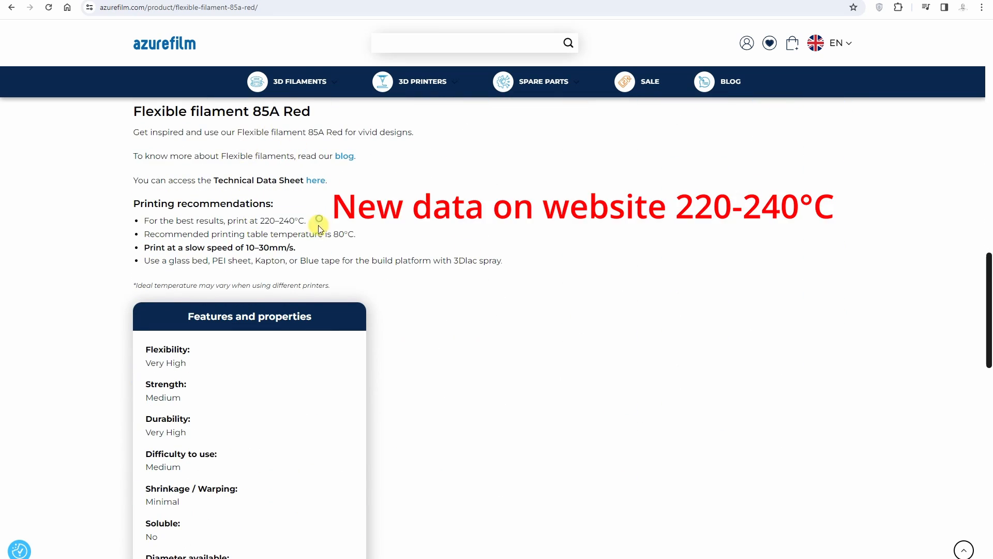
pyautogui.doubleClick(344, 233)
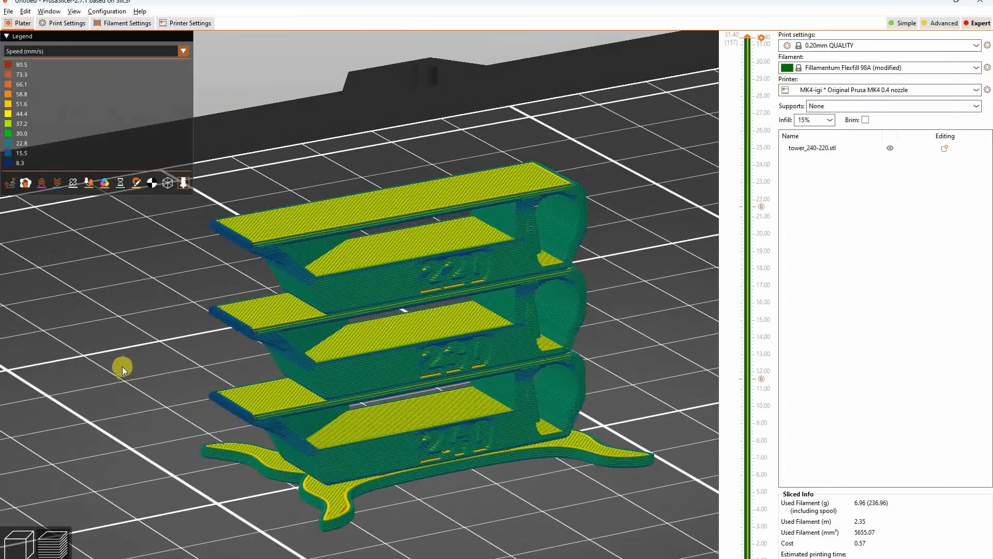
# Step: Go to the flex filament profile's Advanced settings at the Max volumetric speed field
pyautogui.click(122, 23)
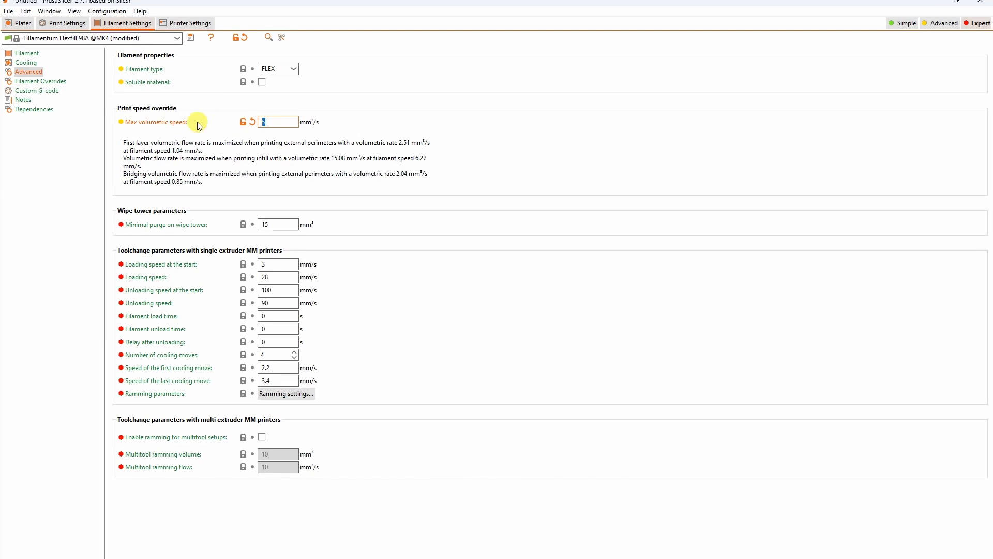
pyautogui.click(22, 22)
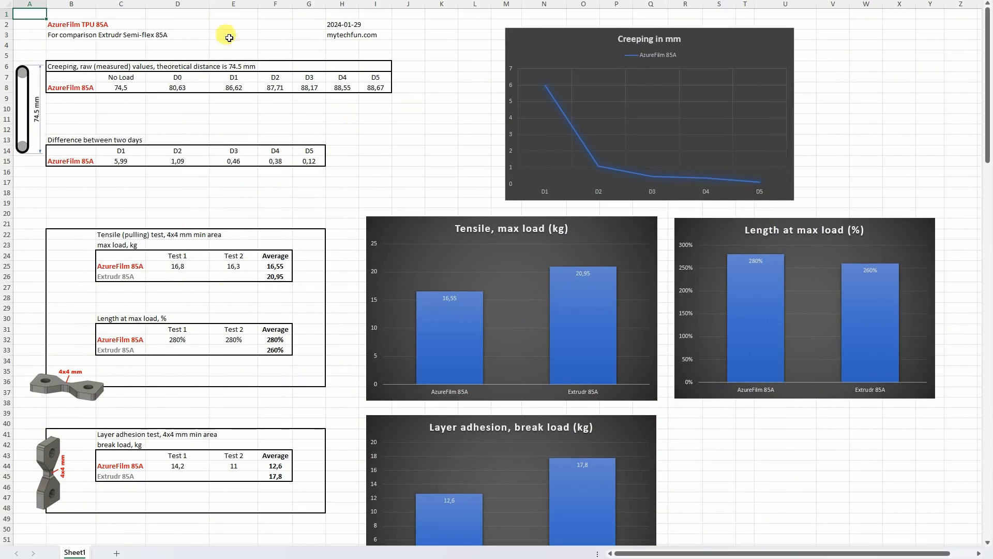
pyautogui.click(71, 35)
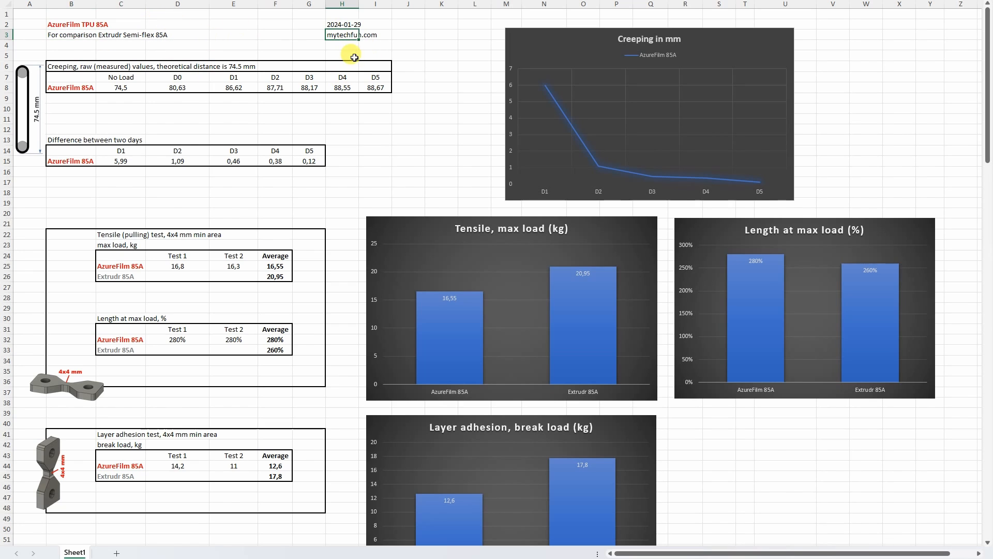
pyautogui.moveTo(67, 49)
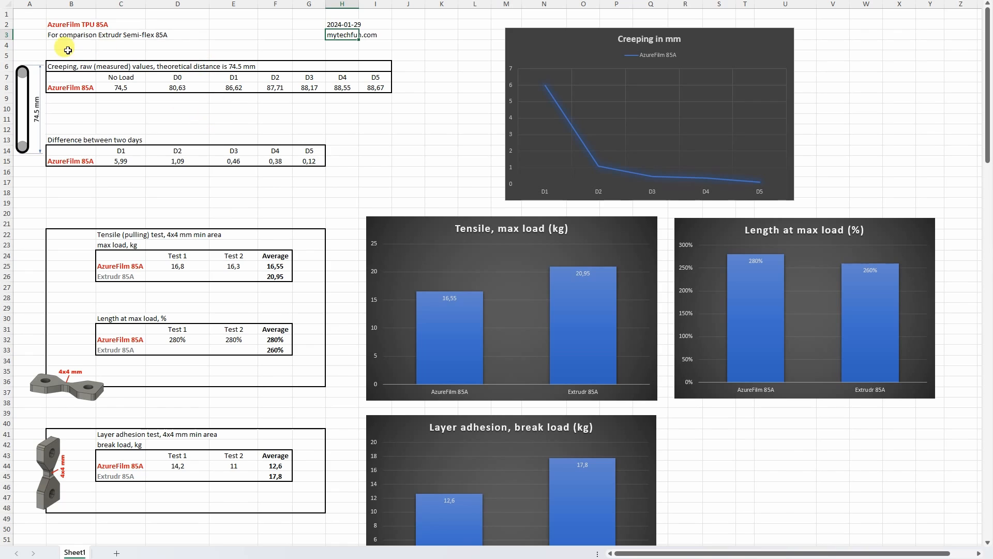
pyautogui.moveTo(75, 52)
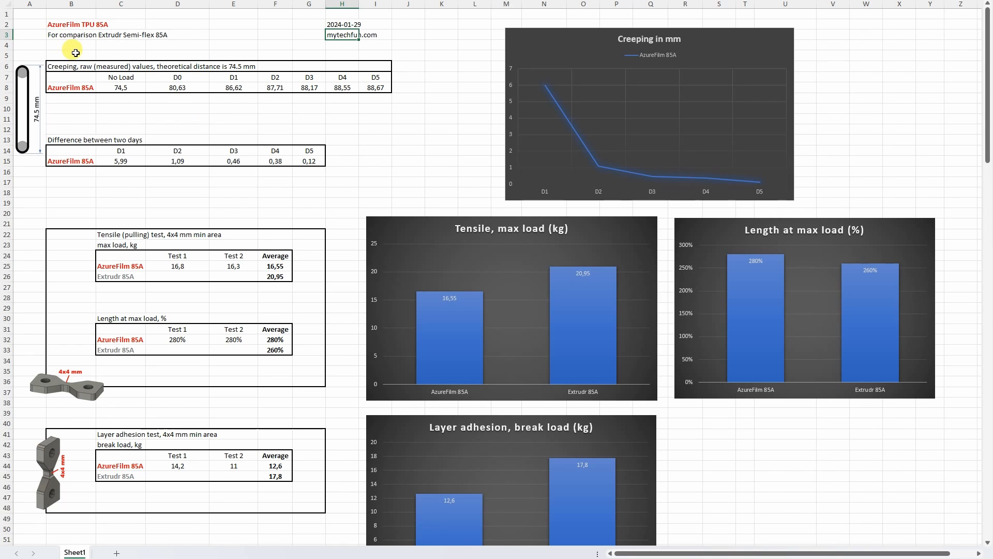
pyautogui.moveTo(275, 81)
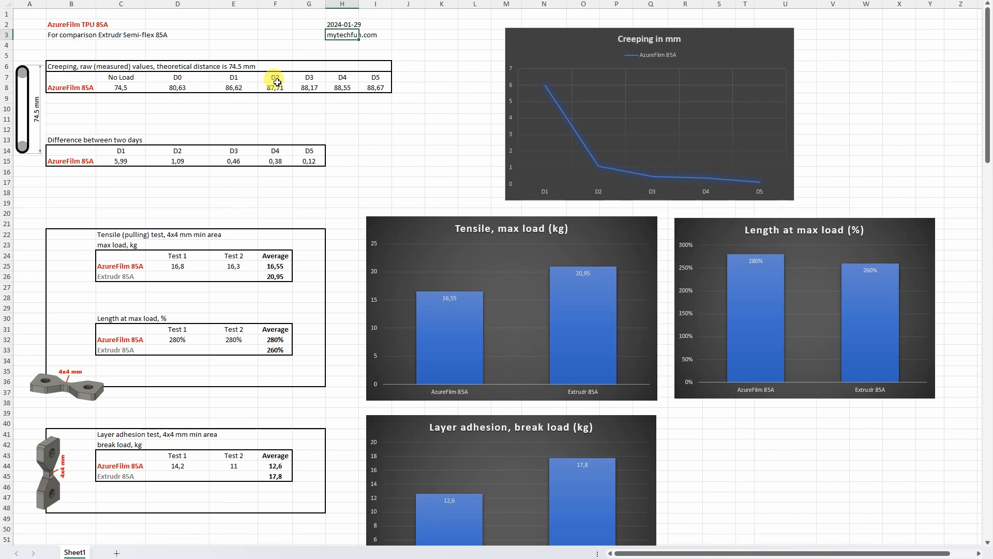
pyautogui.click(275, 87)
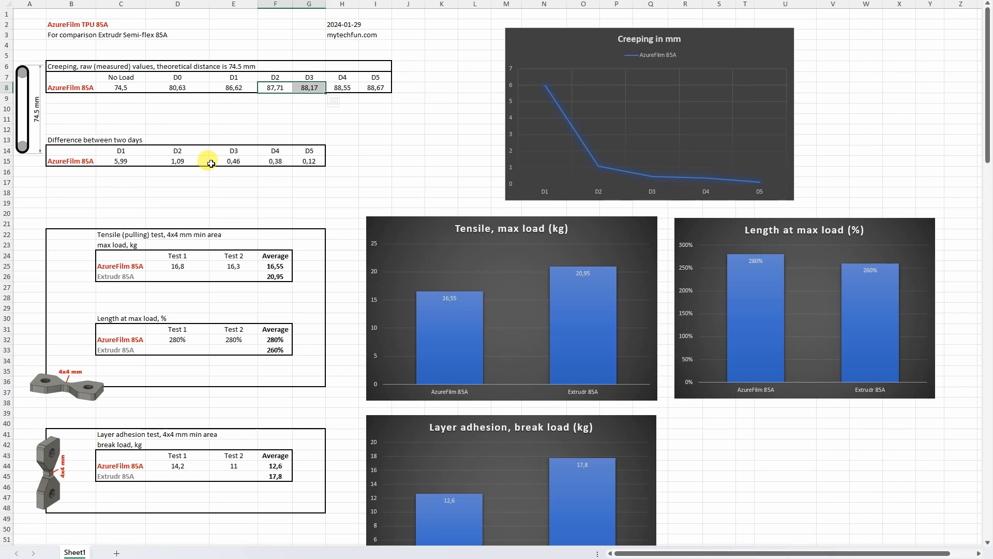
pyautogui.moveTo(573, 89)
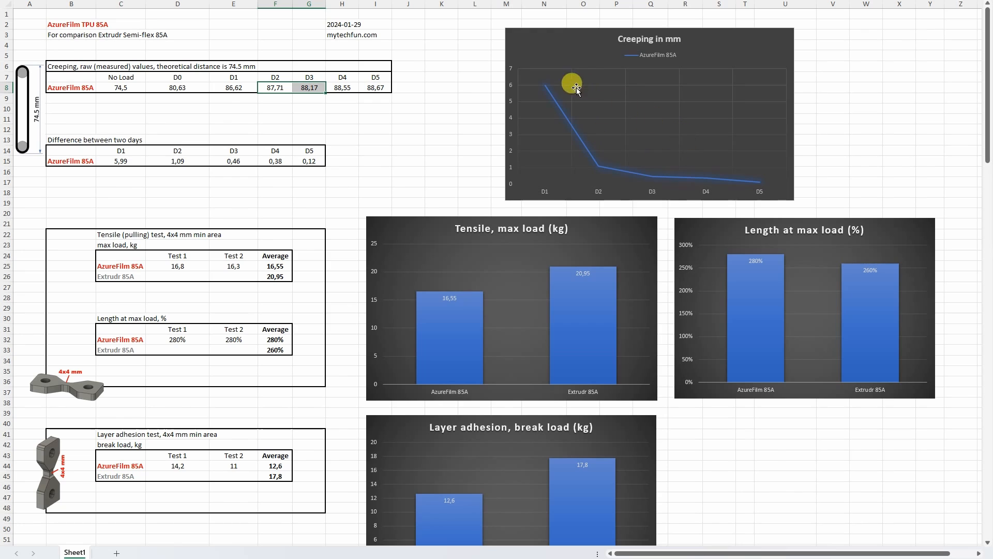
pyautogui.moveTo(530, 95)
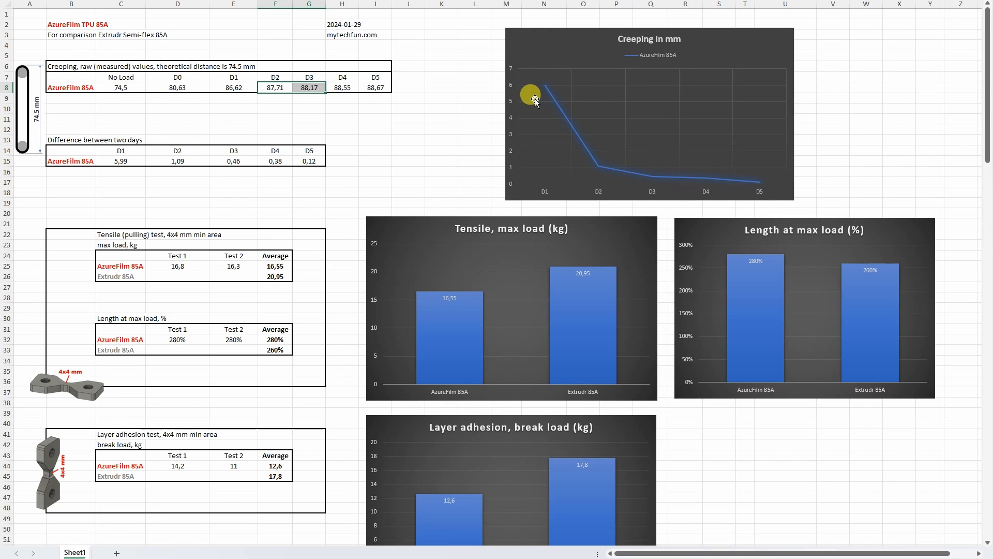
pyautogui.moveTo(560, 98)
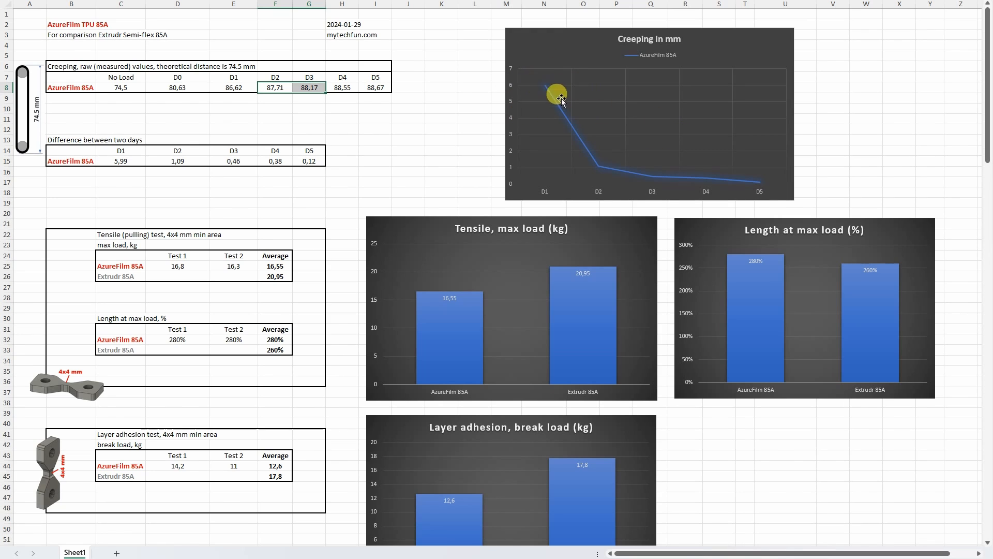
pyautogui.moveTo(606, 172)
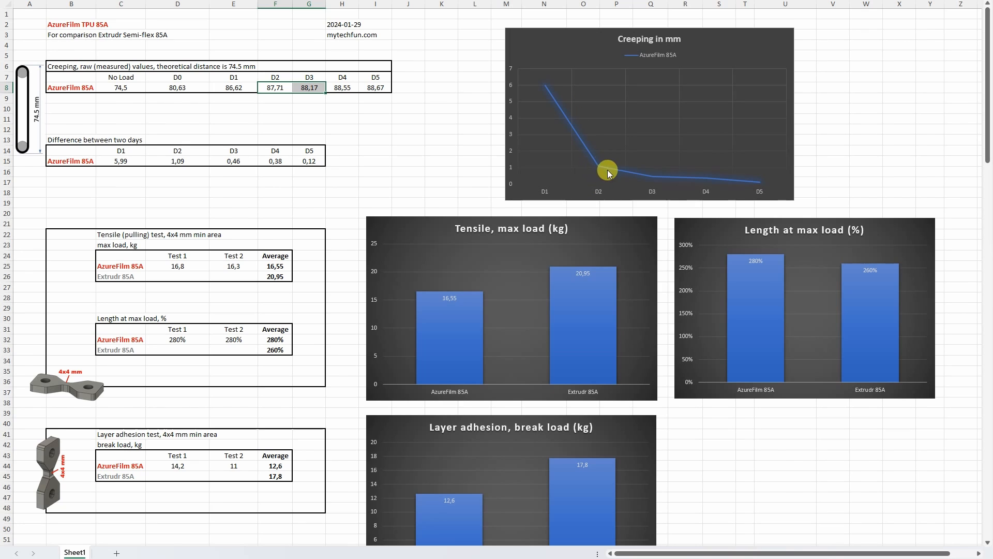
pyautogui.moveTo(754, 210)
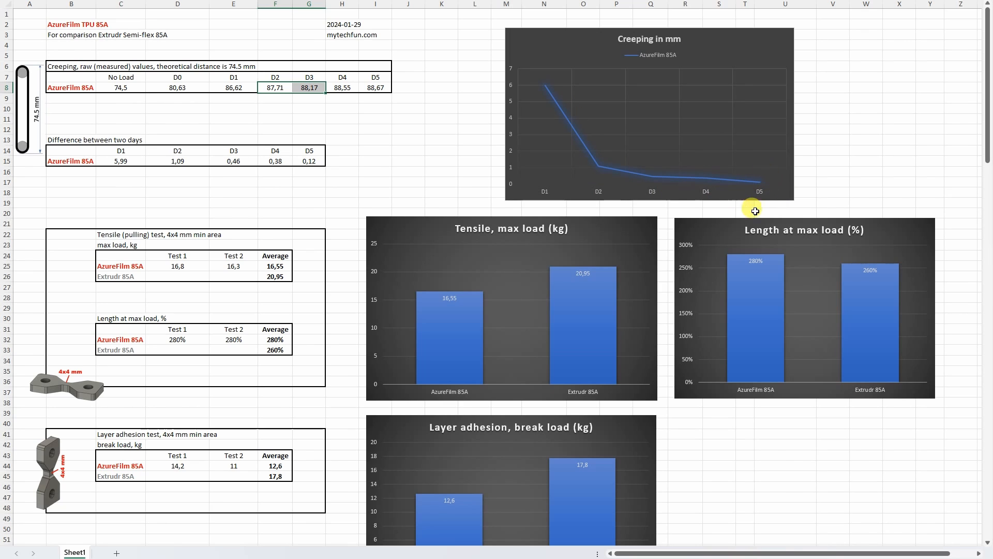
pyautogui.moveTo(465, 256)
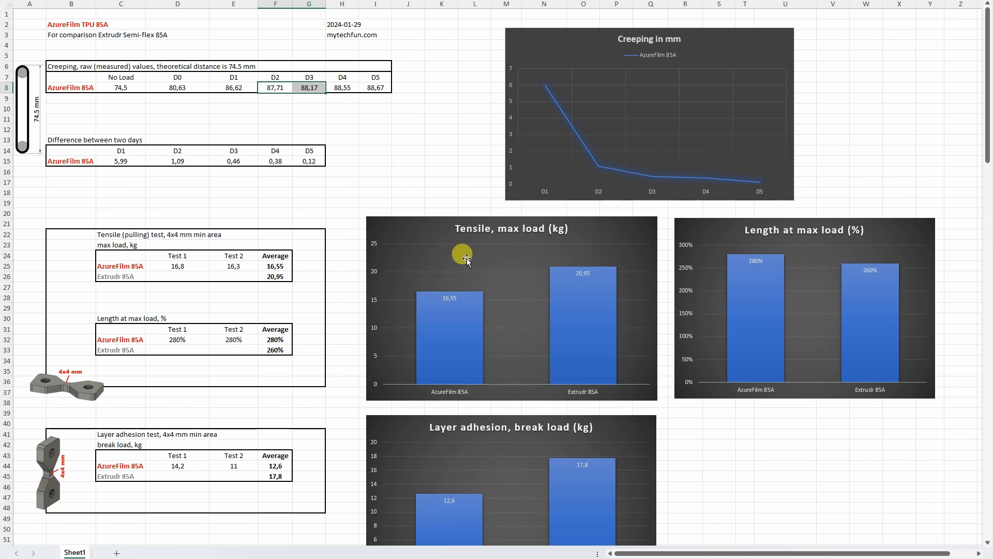
pyautogui.moveTo(463, 218)
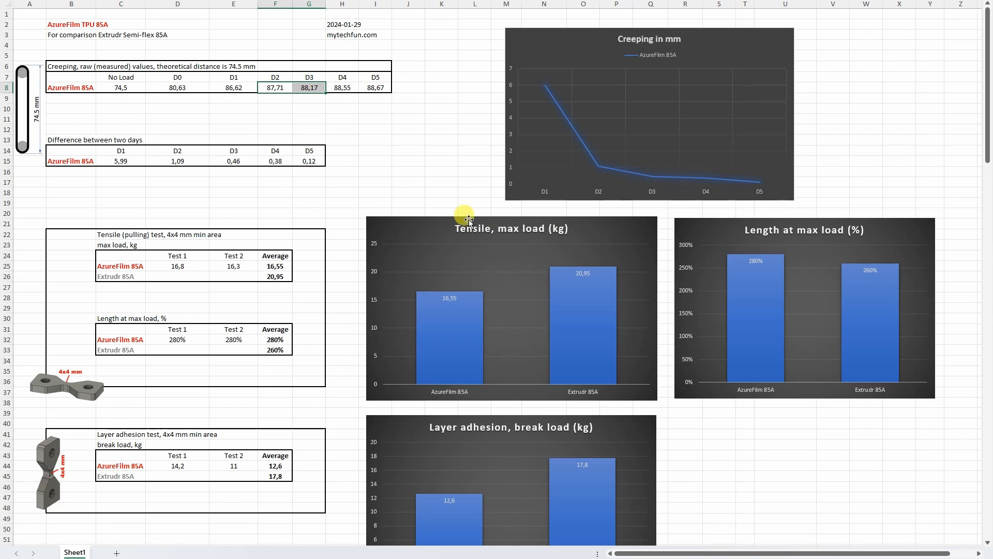
pyautogui.moveTo(419, 277)
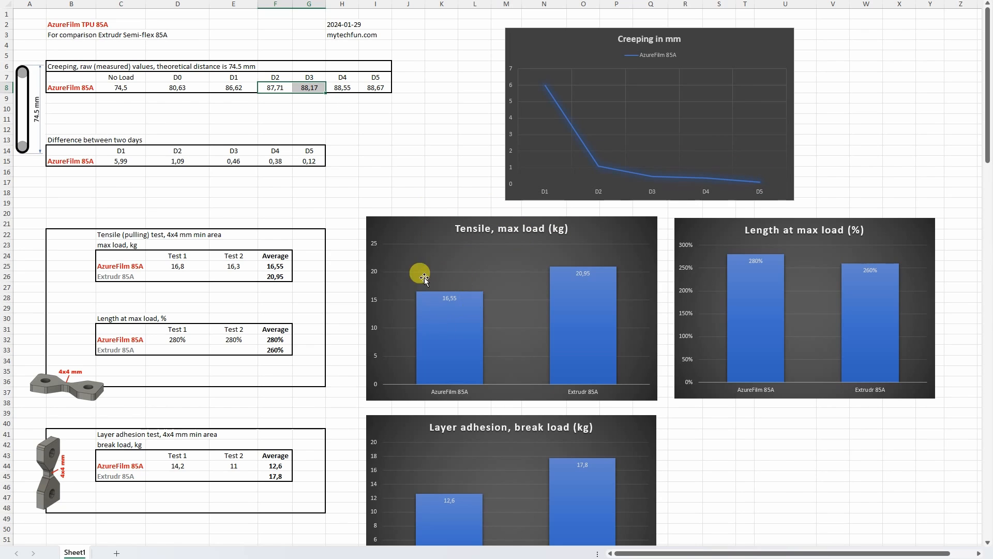
pyautogui.moveTo(453, 309)
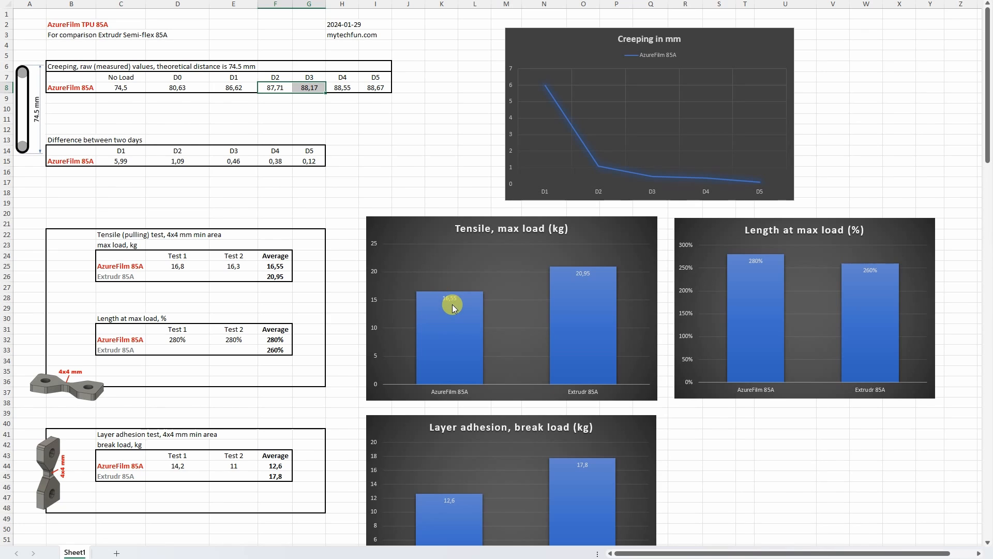
pyautogui.moveTo(414, 312)
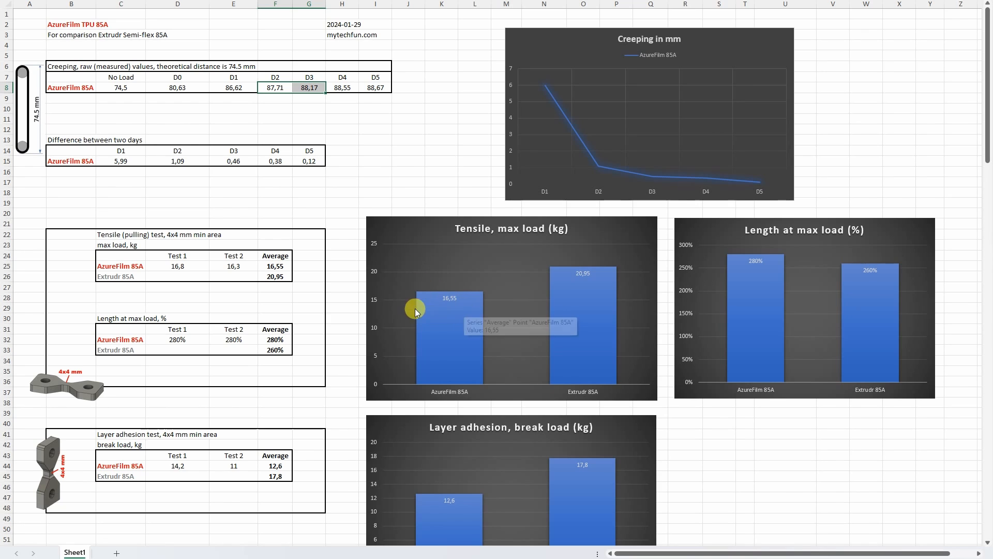
pyautogui.moveTo(519, 273)
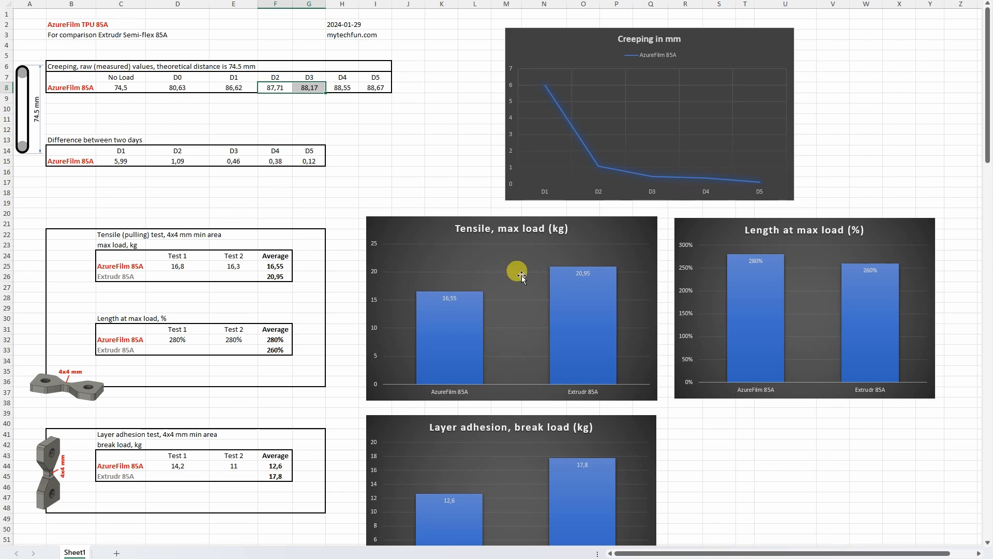
pyautogui.moveTo(781, 256)
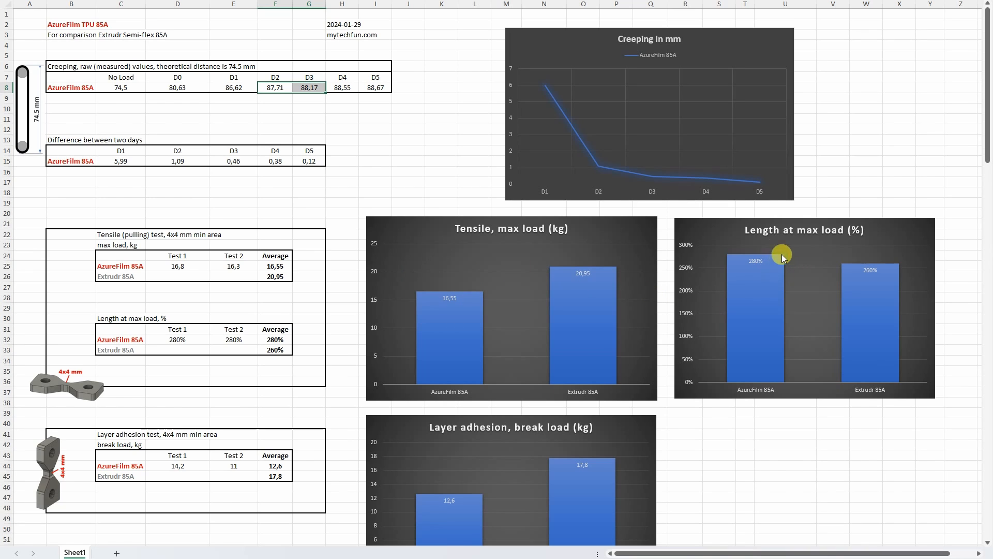
pyautogui.moveTo(754, 272)
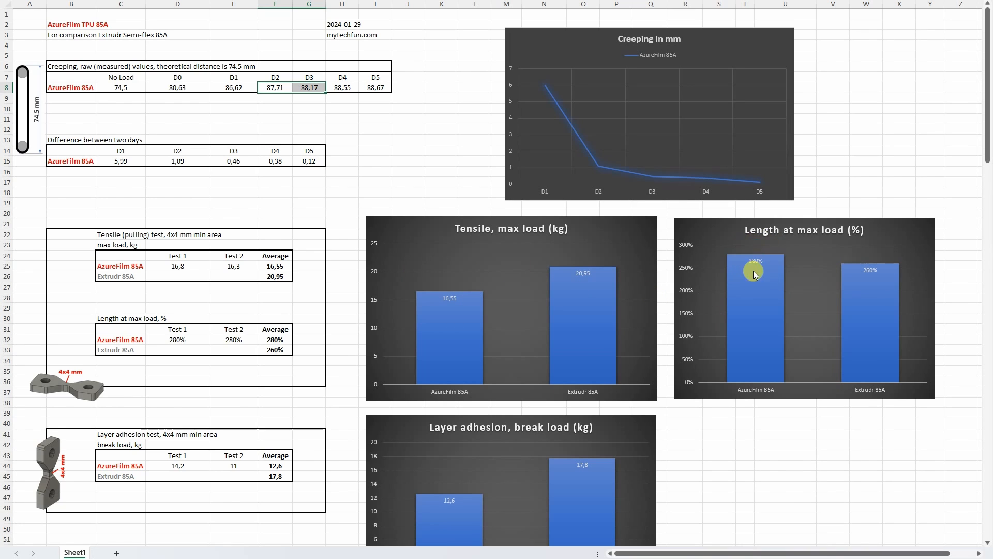
pyautogui.moveTo(758, 271)
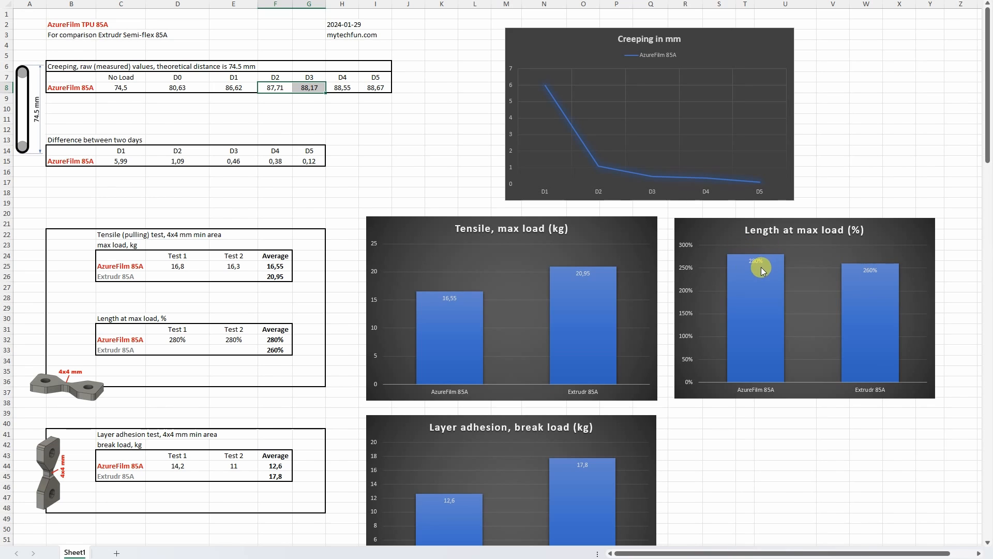
pyautogui.scroll(-3)
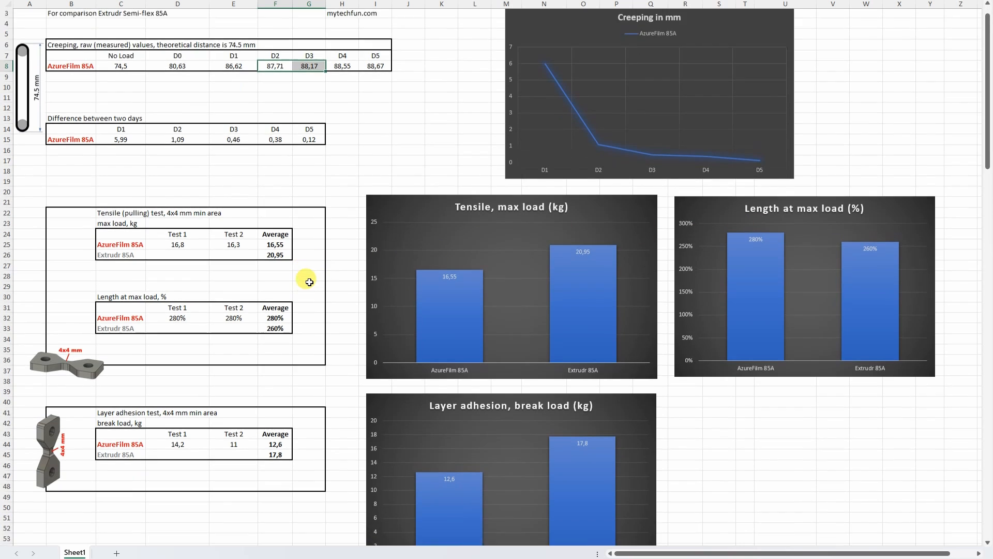
pyautogui.scroll(-3)
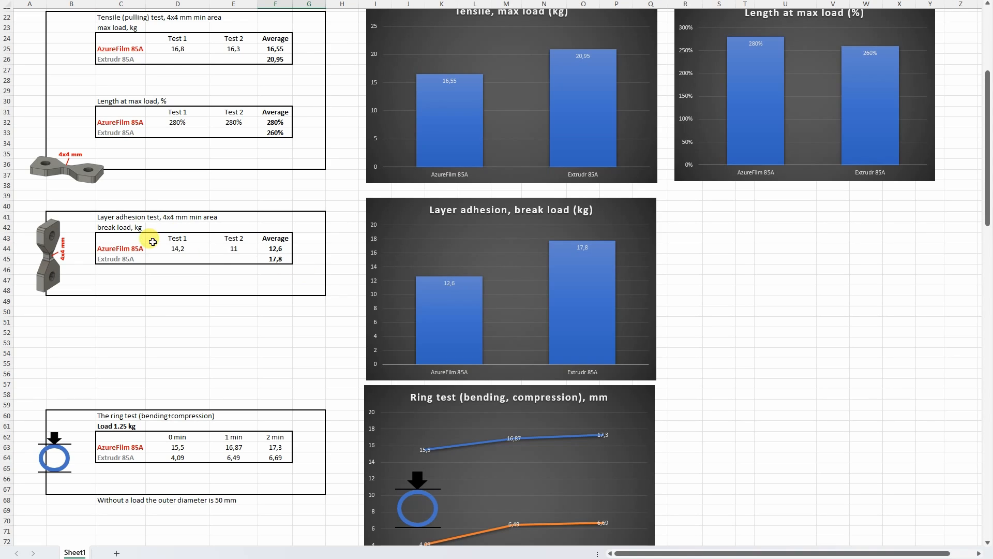
pyautogui.moveTo(433, 308)
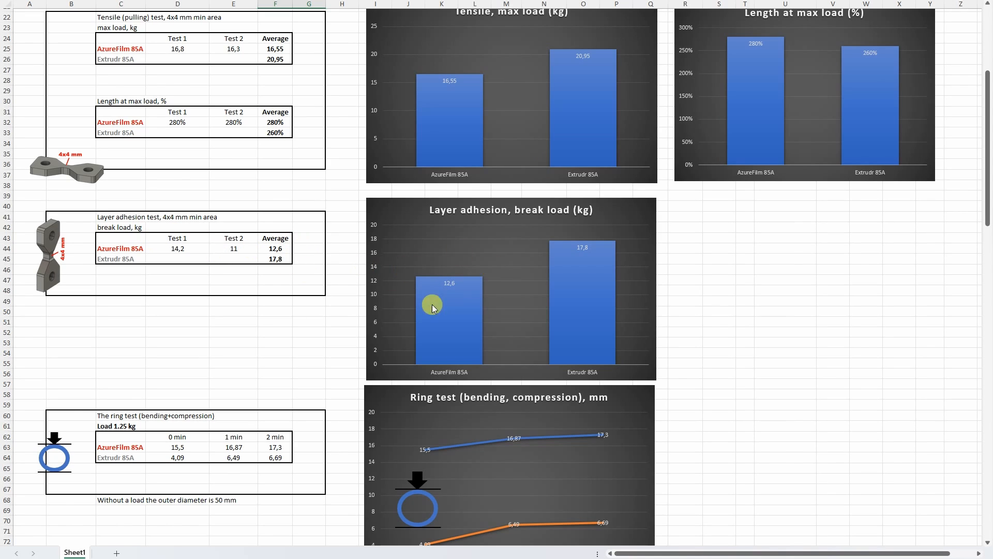
pyautogui.moveTo(435, 299)
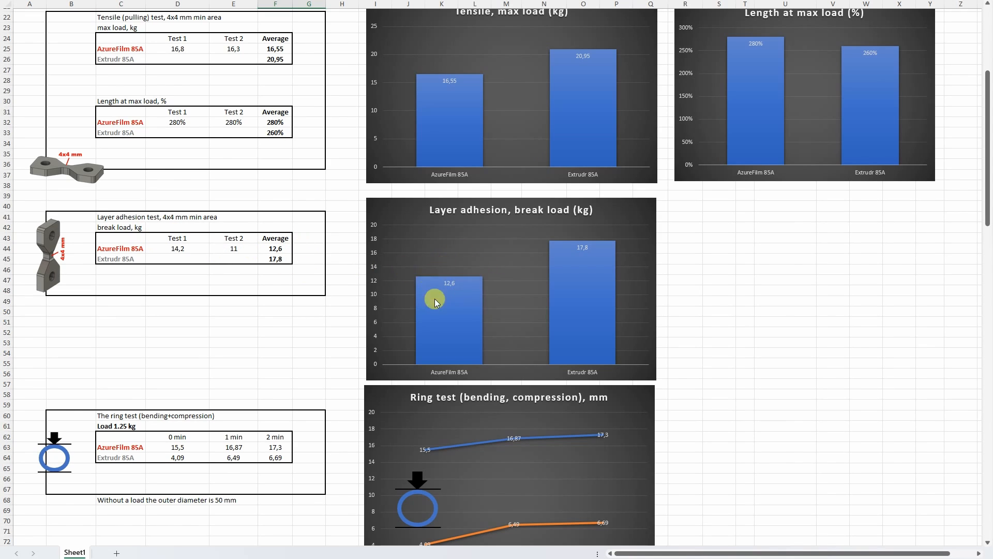
pyautogui.moveTo(448, 280)
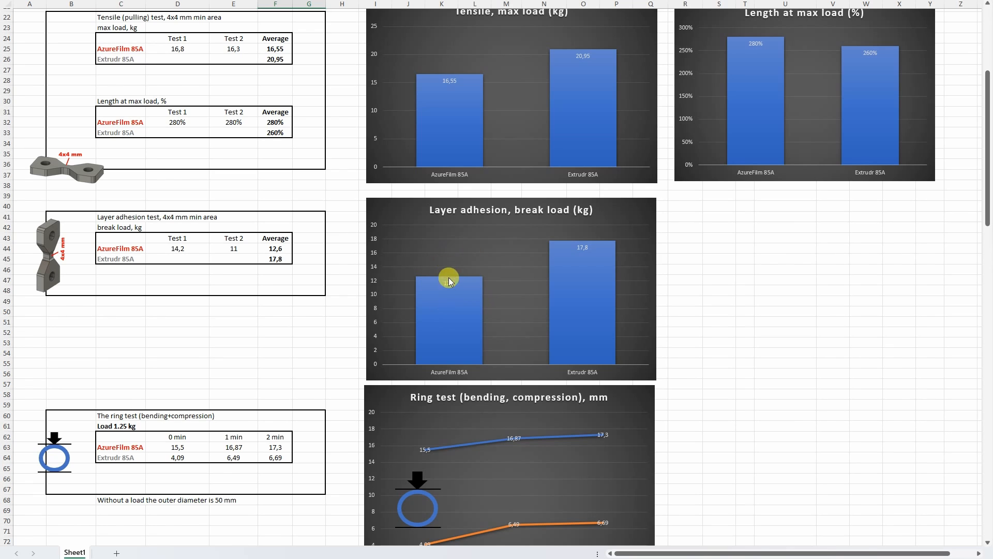
pyautogui.moveTo(450, 283)
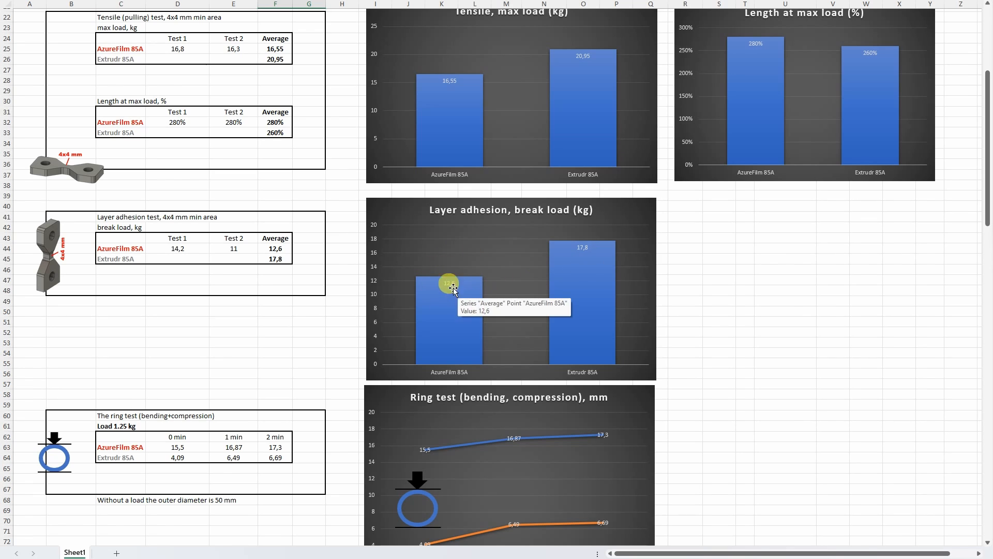
pyautogui.moveTo(474, 280)
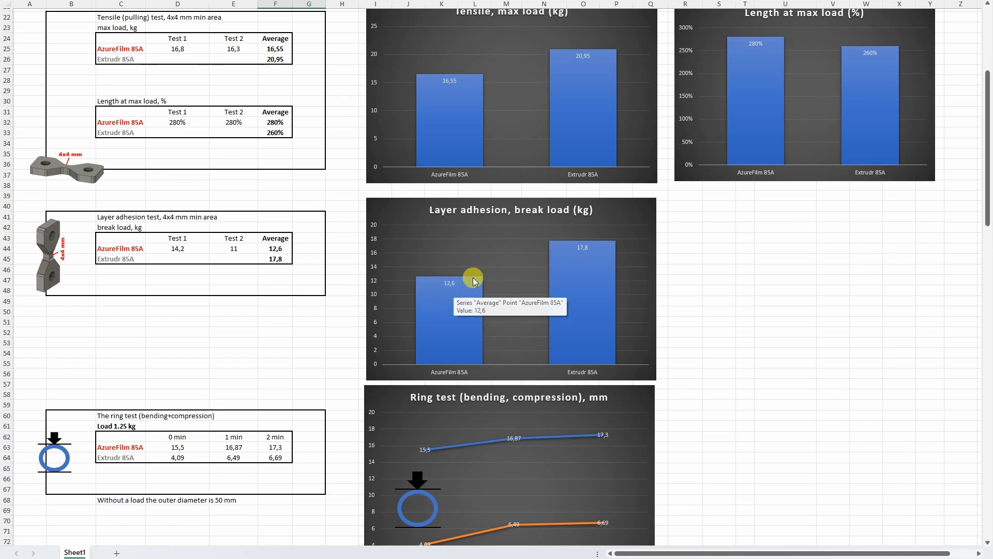
pyautogui.moveTo(320, 295)
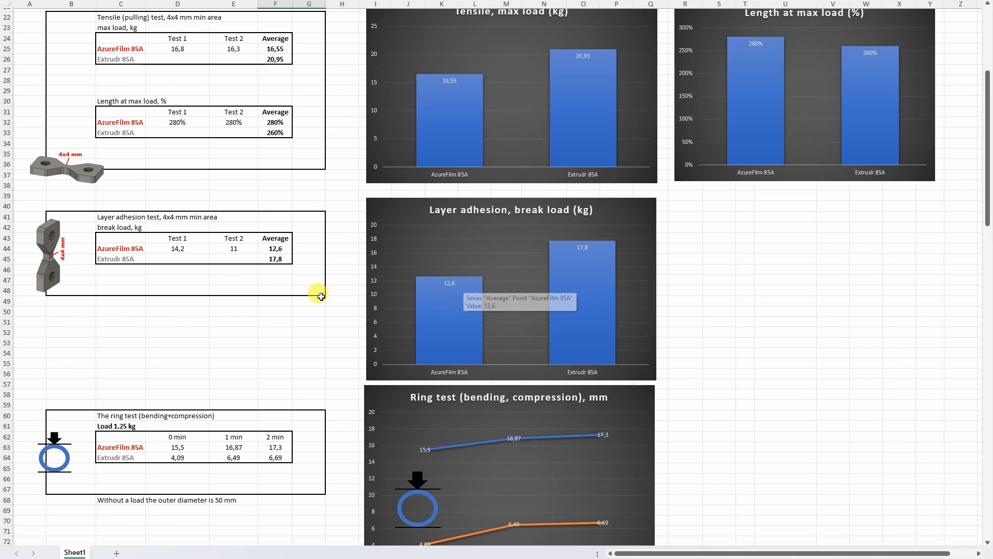
pyautogui.moveTo(337, 295)
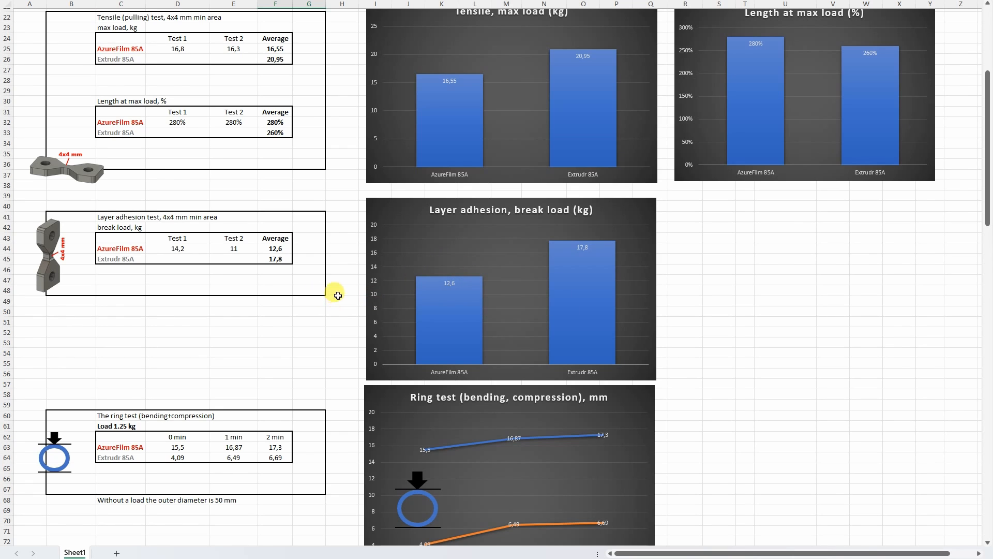
pyautogui.scroll(-3)
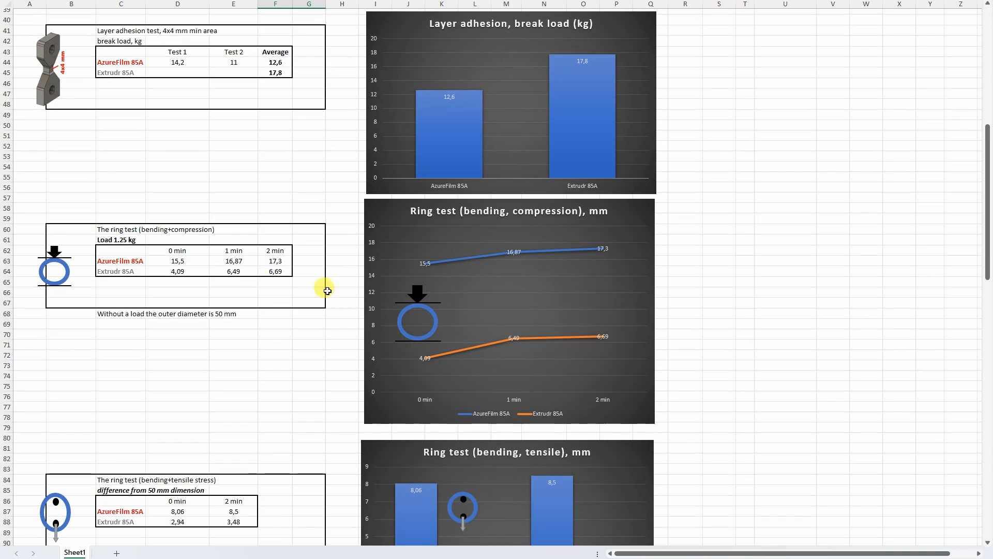
pyautogui.moveTo(196, 275)
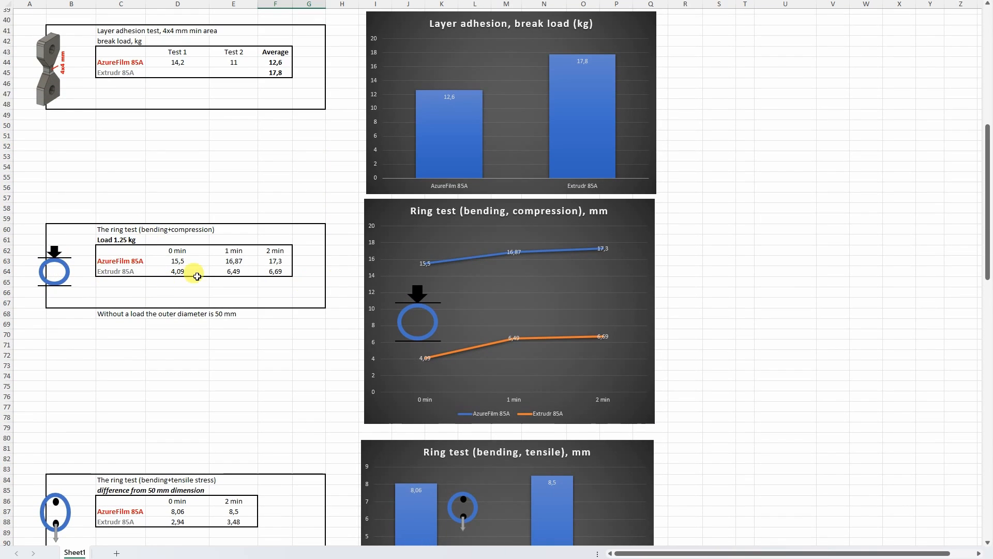
pyautogui.moveTo(601, 334)
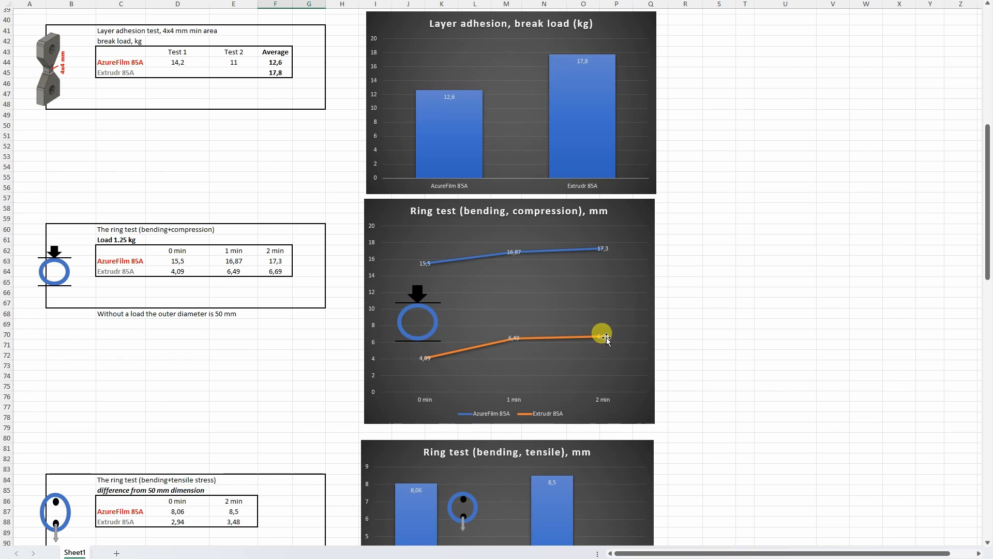
pyautogui.moveTo(408, 262)
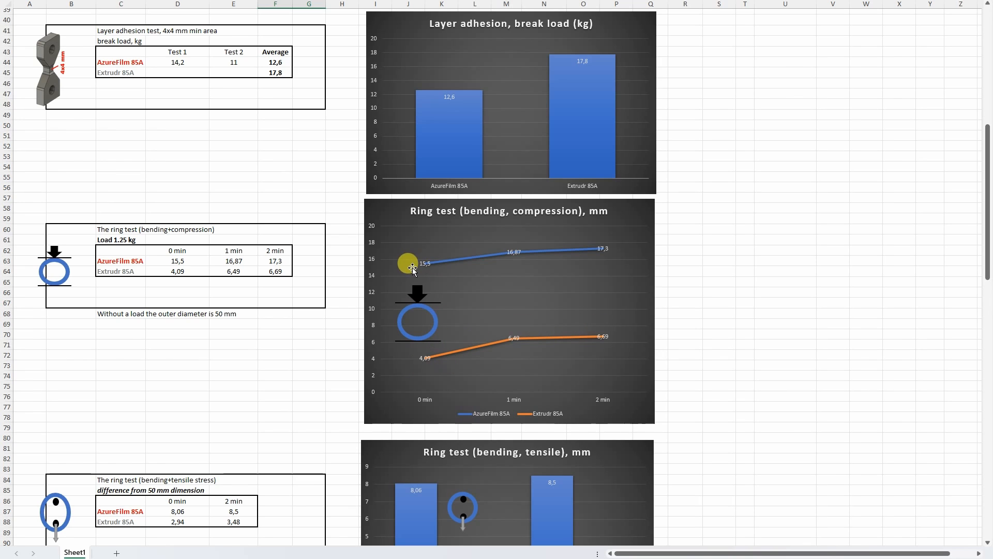
pyautogui.moveTo(478, 258)
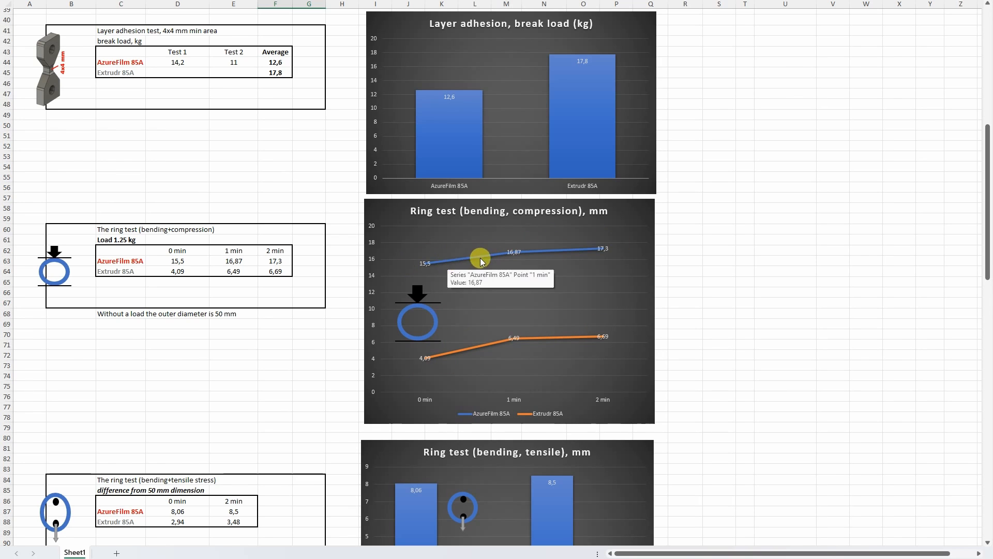
pyautogui.moveTo(556, 256)
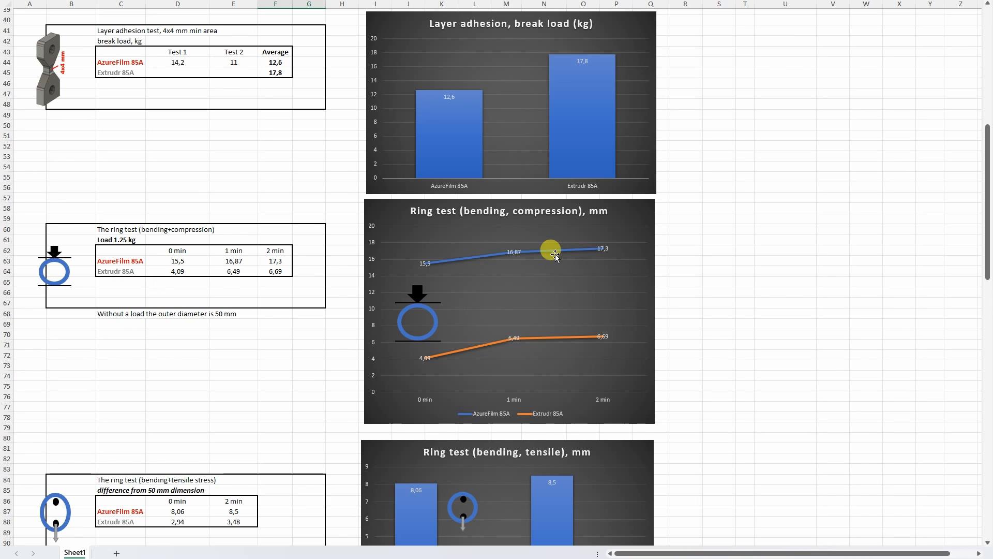
pyautogui.scroll(-3)
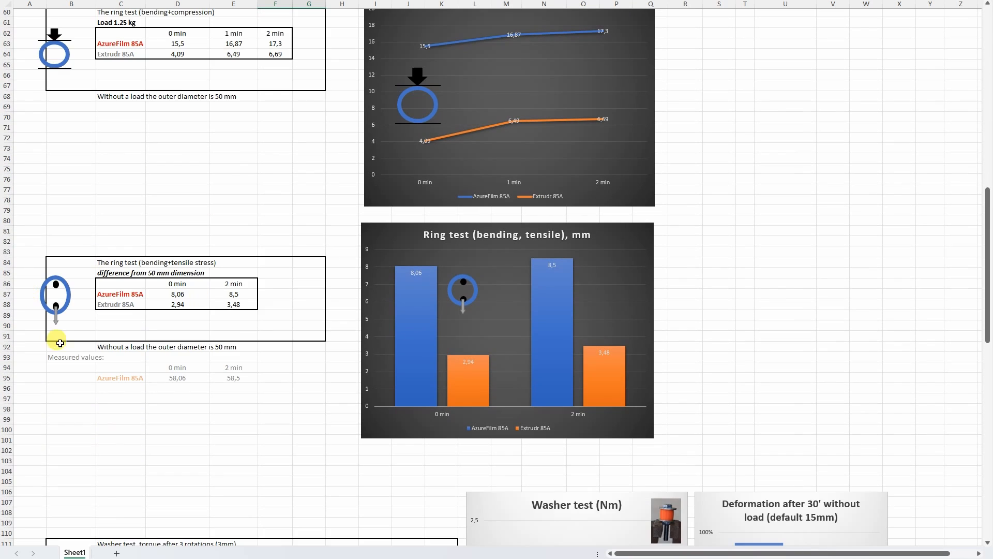
pyautogui.moveTo(403, 279)
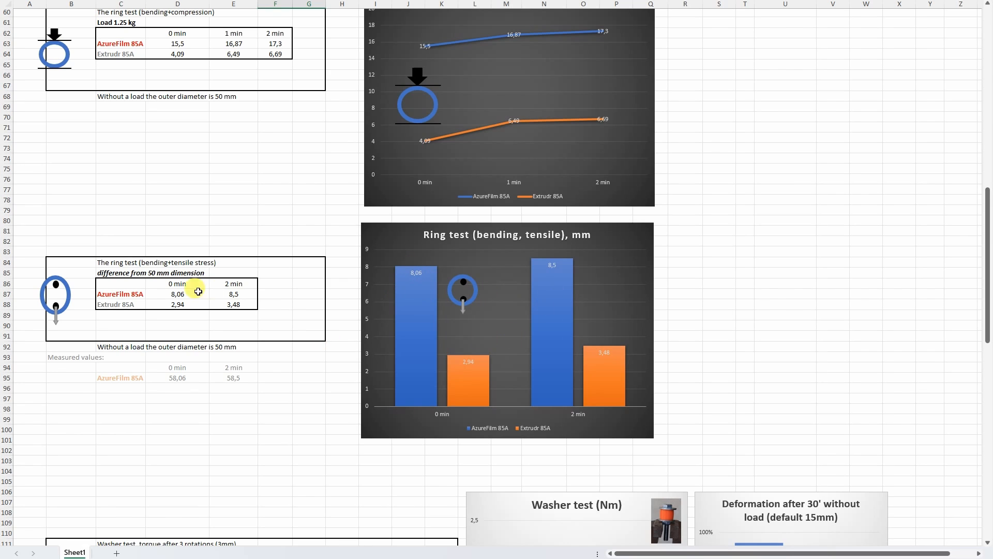
pyautogui.moveTo(447, 277)
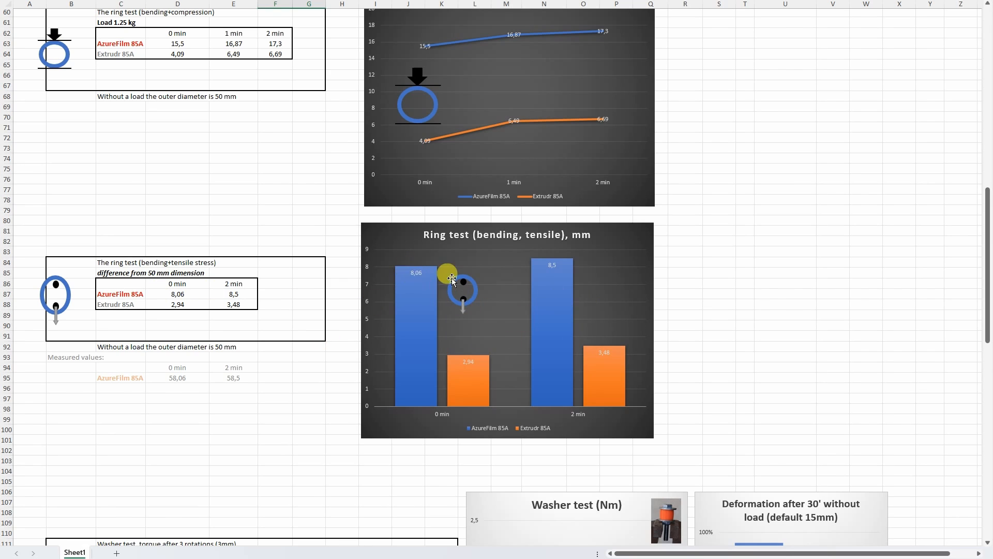
pyautogui.moveTo(534, 280)
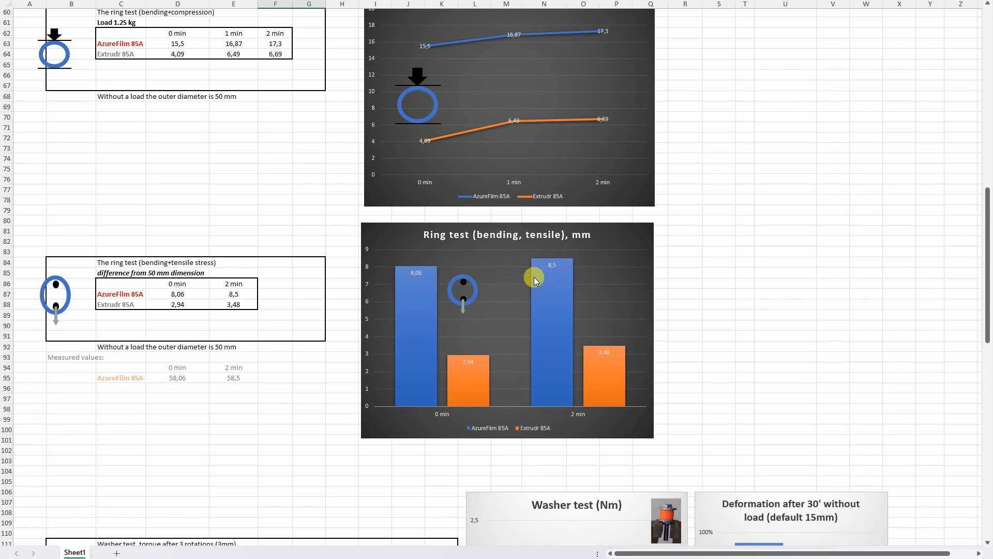
pyautogui.moveTo(484, 271)
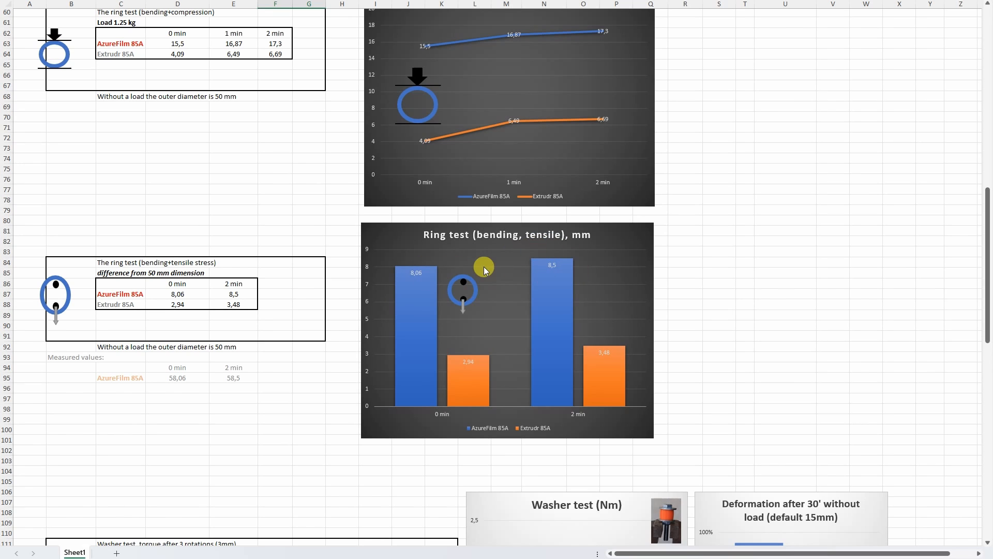
pyautogui.scroll(-3)
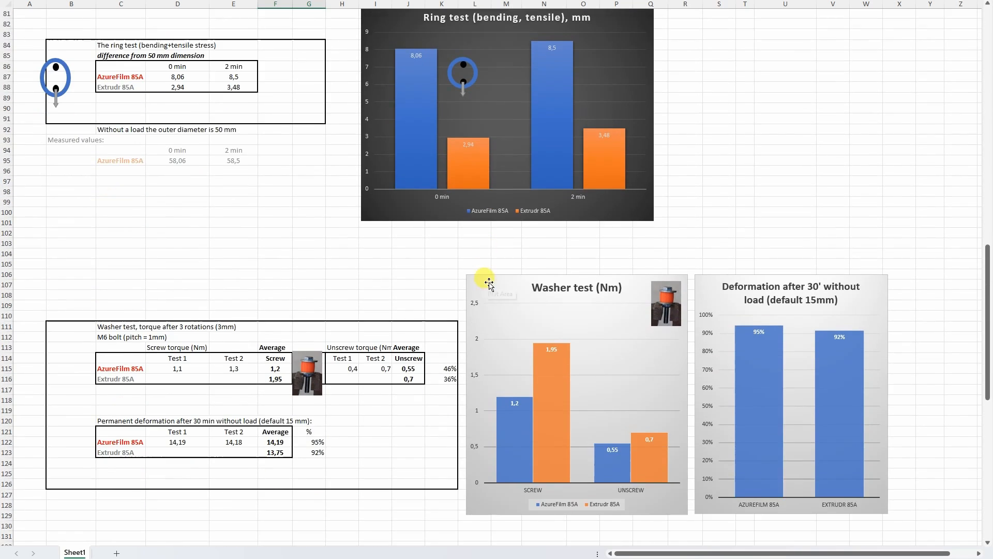
pyautogui.scroll(-3)
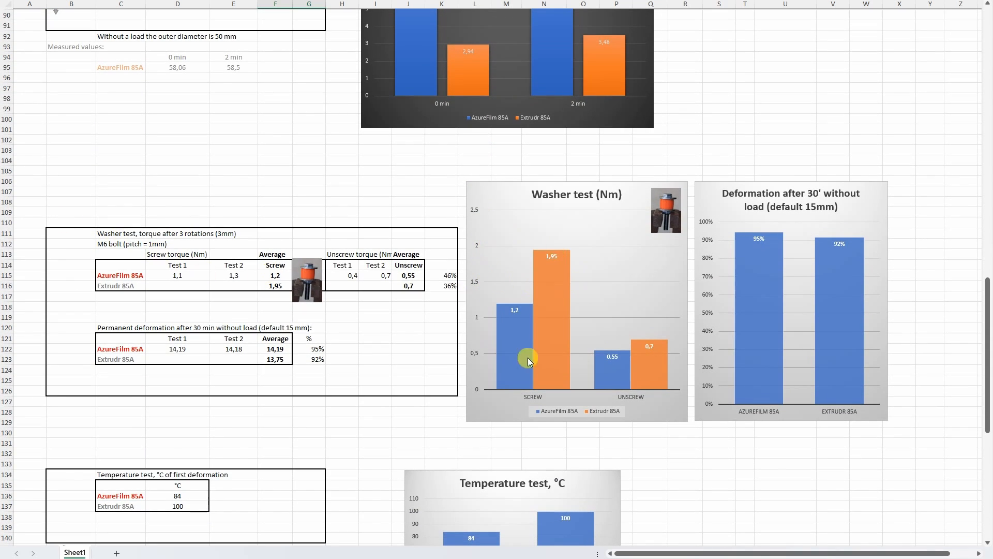
pyautogui.moveTo(545, 277)
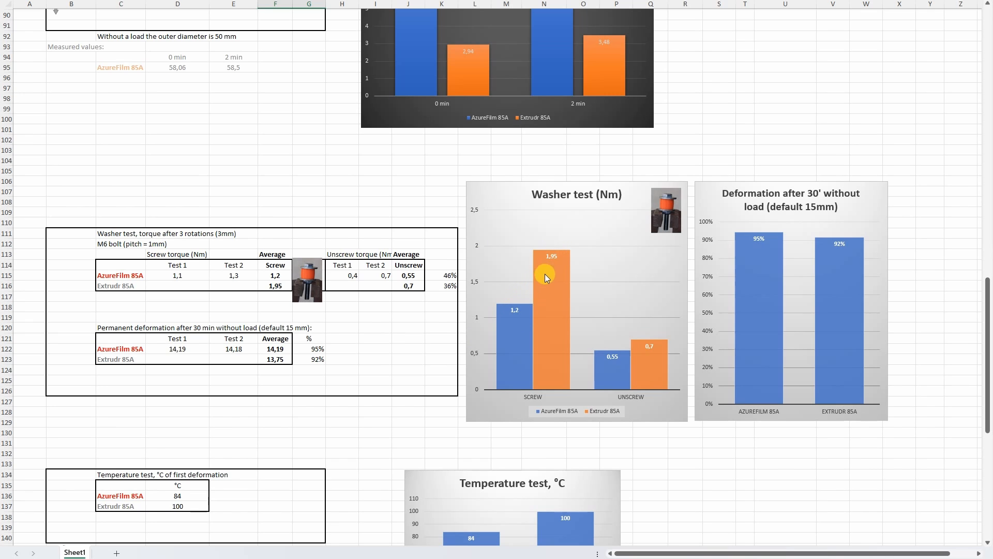
pyautogui.moveTo(512, 310)
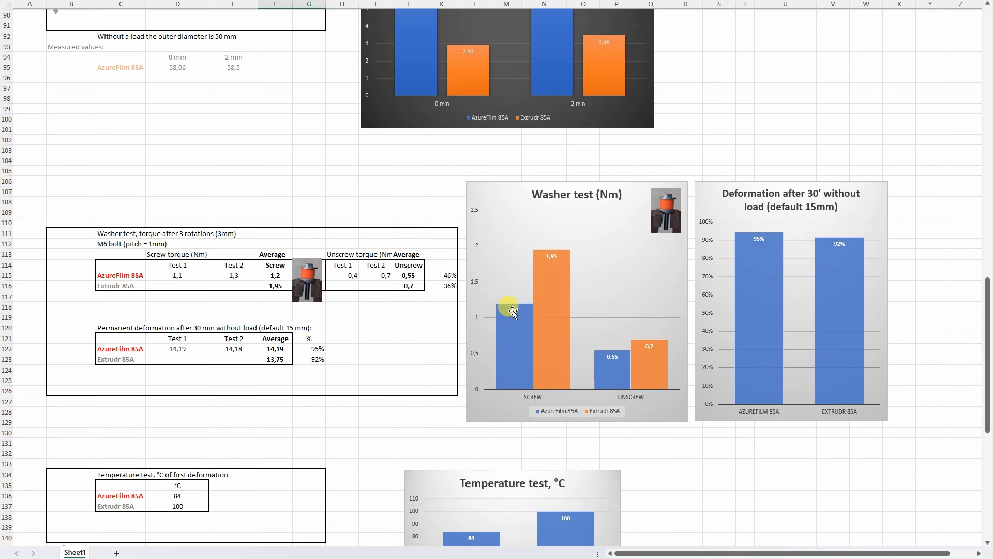
pyautogui.moveTo(615, 352)
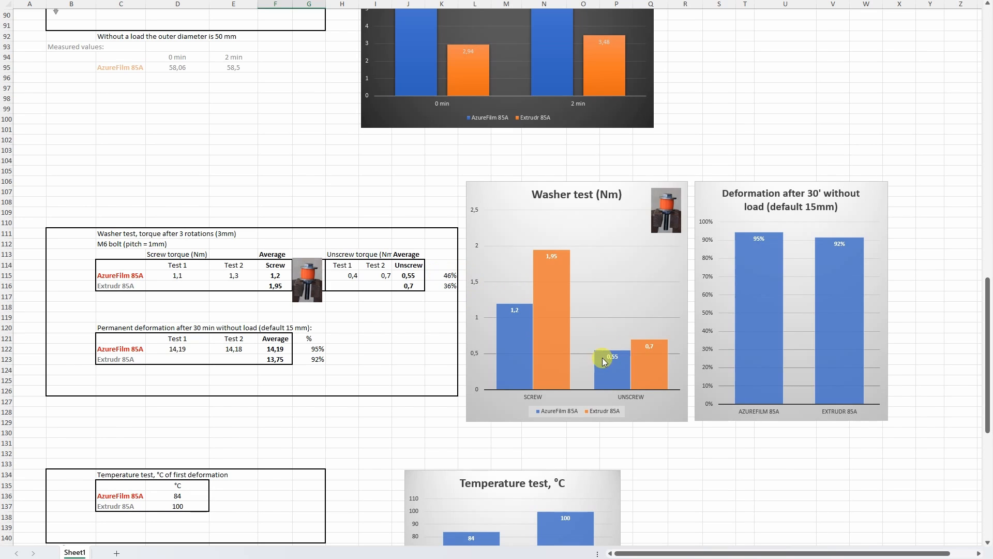
pyautogui.moveTo(630, 362)
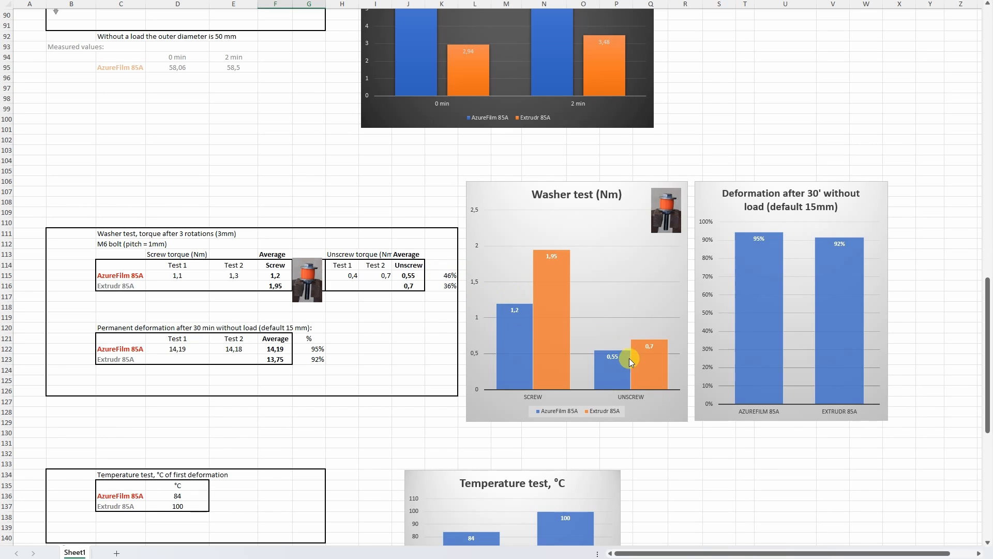
pyautogui.moveTo(607, 354)
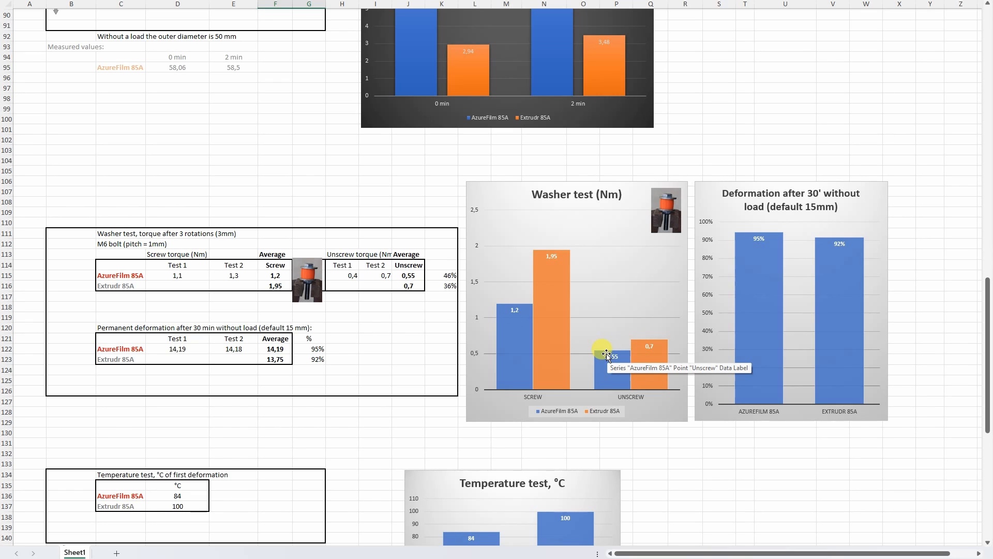
pyautogui.moveTo(724, 355)
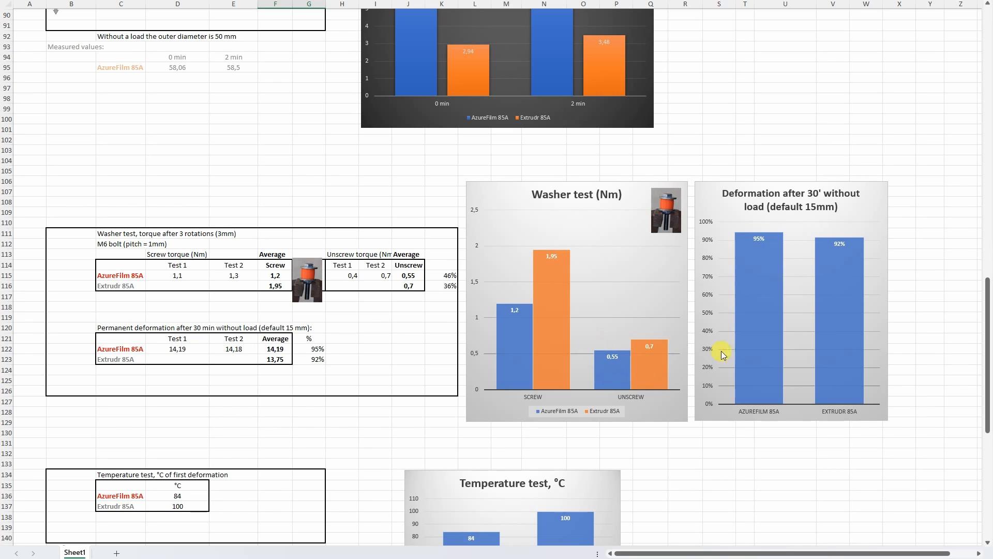
pyautogui.moveTo(819, 194)
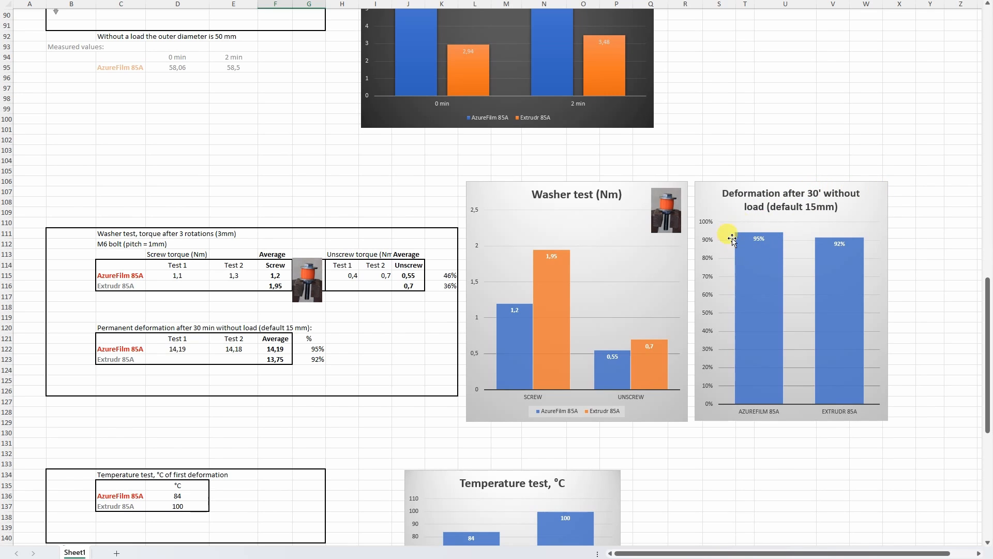
pyautogui.moveTo(763, 259)
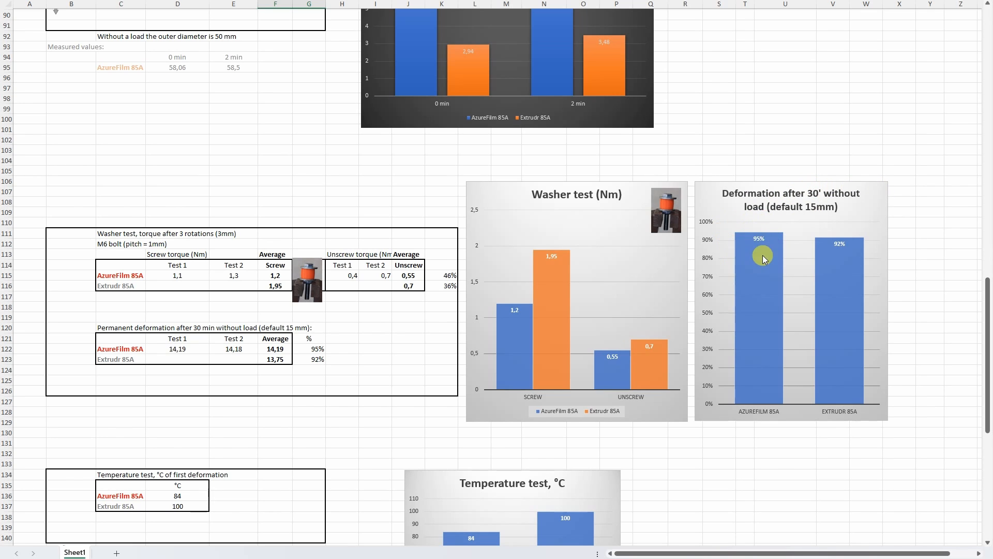
pyautogui.moveTo(831, 324)
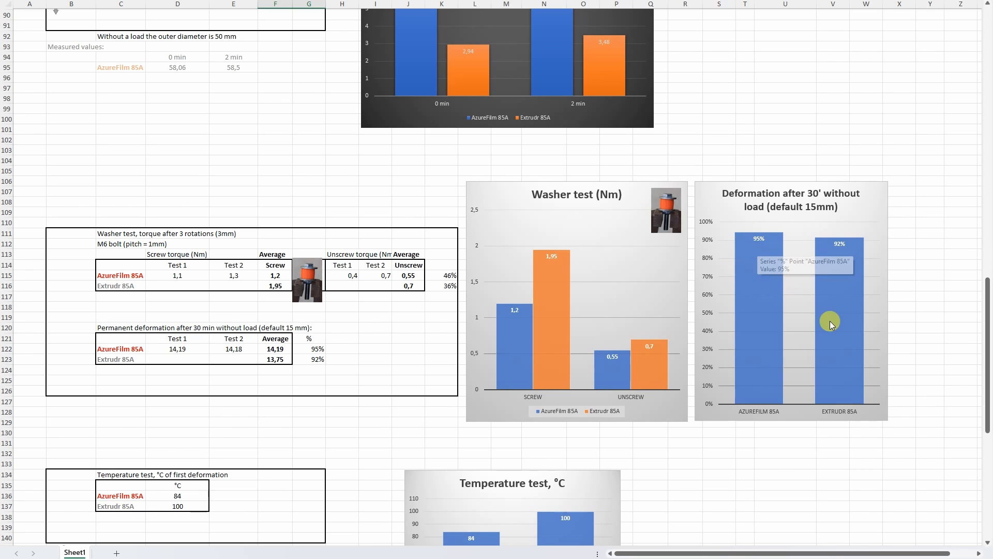
pyautogui.moveTo(841, 250)
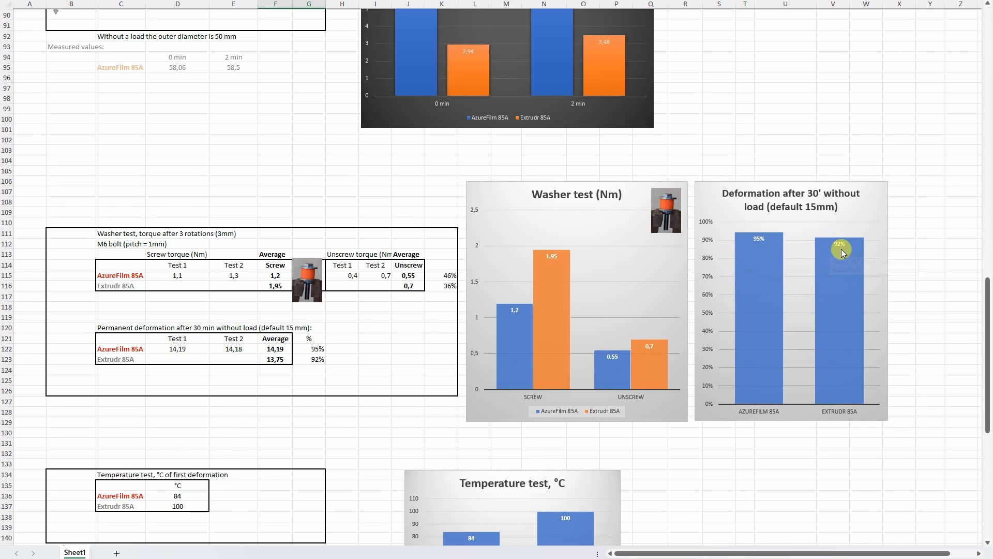
# Step: Scroll the sheet down to the Temperature test table and its chart
pyautogui.scroll(-3)
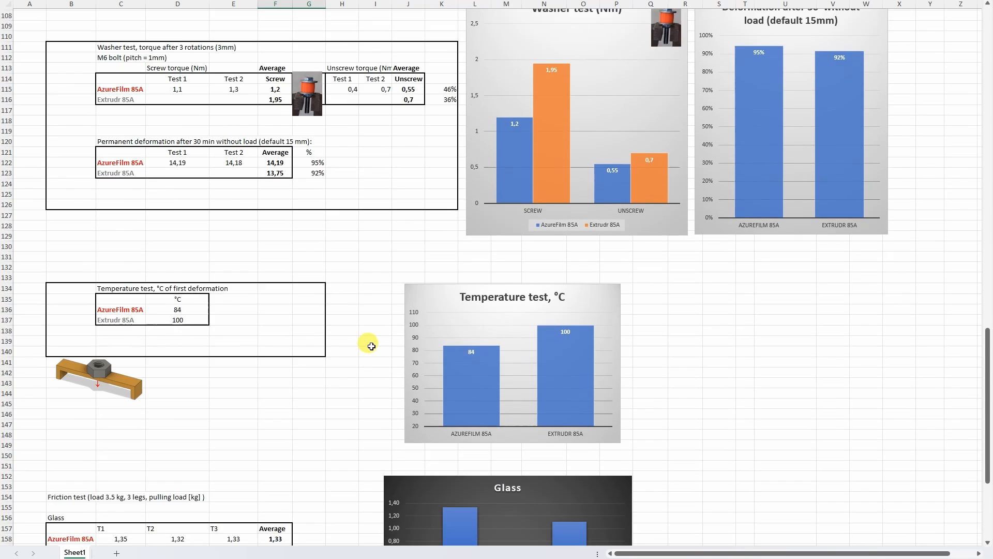
pyautogui.scroll(-3)
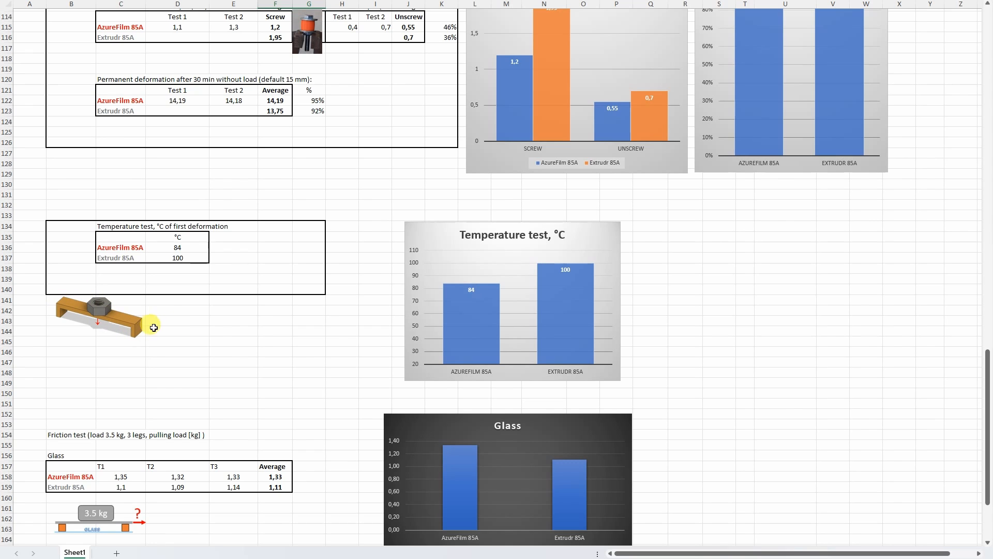
pyautogui.moveTo(188, 255)
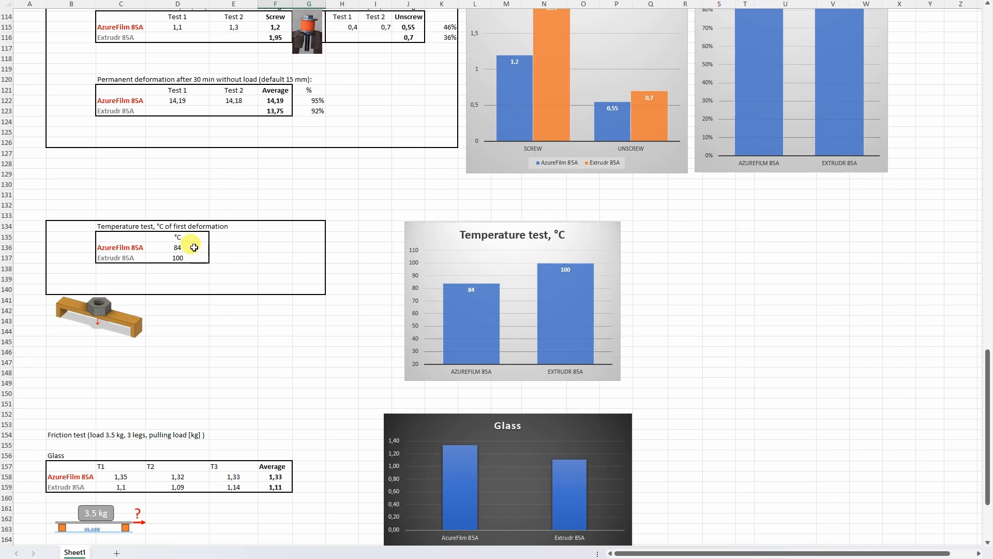
# Step: Scroll to the friction test on glass and select the AzureFilm average value 1,33
pyautogui.scroll(-3)
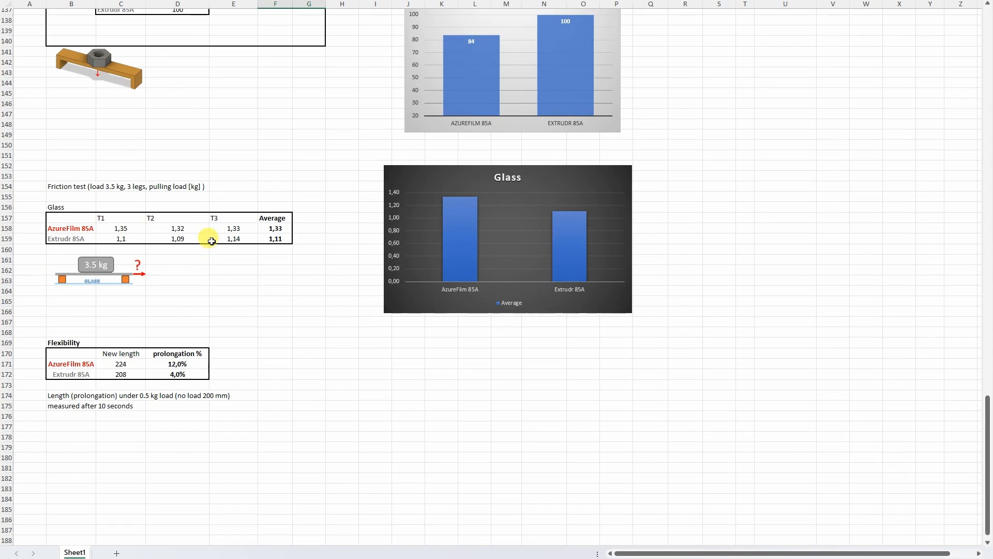
pyautogui.moveTo(182, 187)
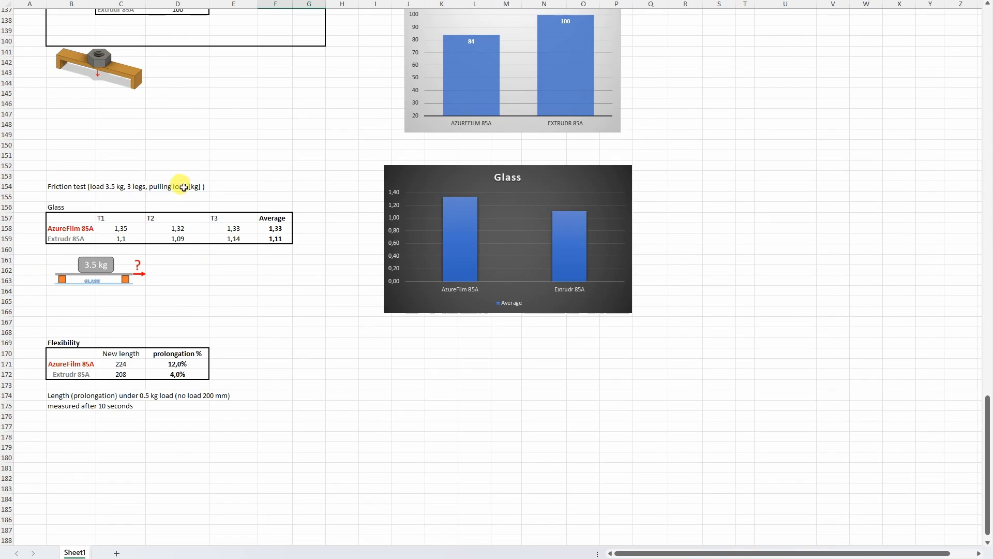
pyautogui.moveTo(128, 229)
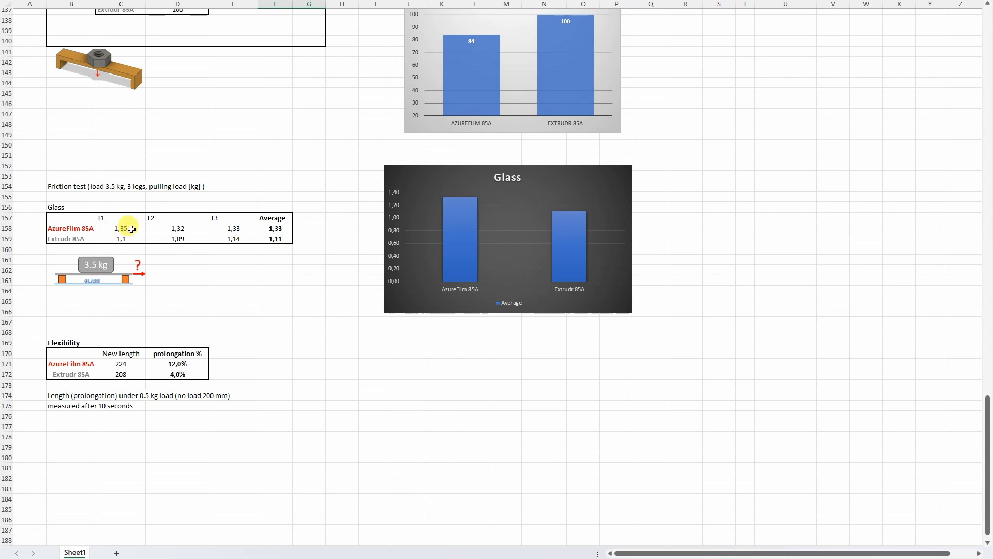
pyautogui.moveTo(410, 196)
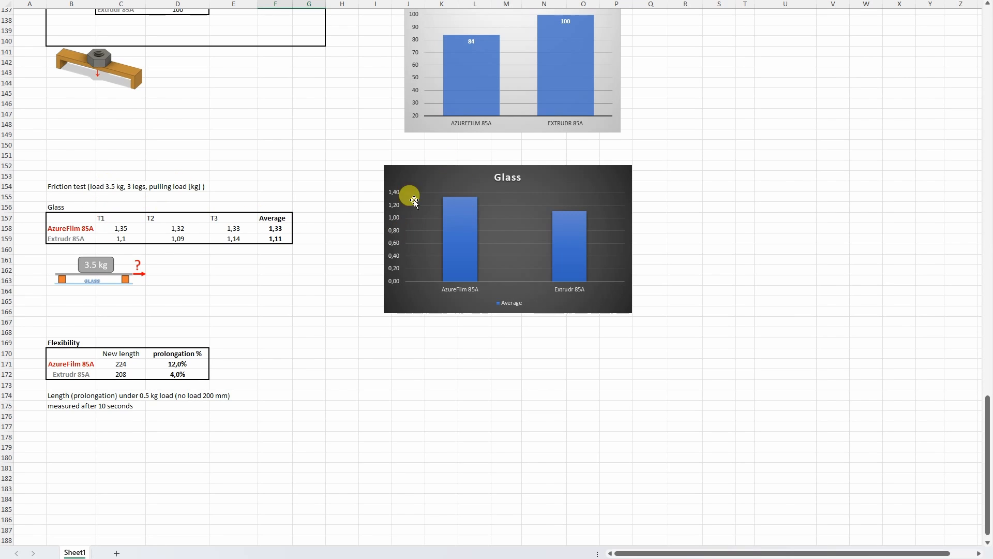
pyautogui.click(276, 227)
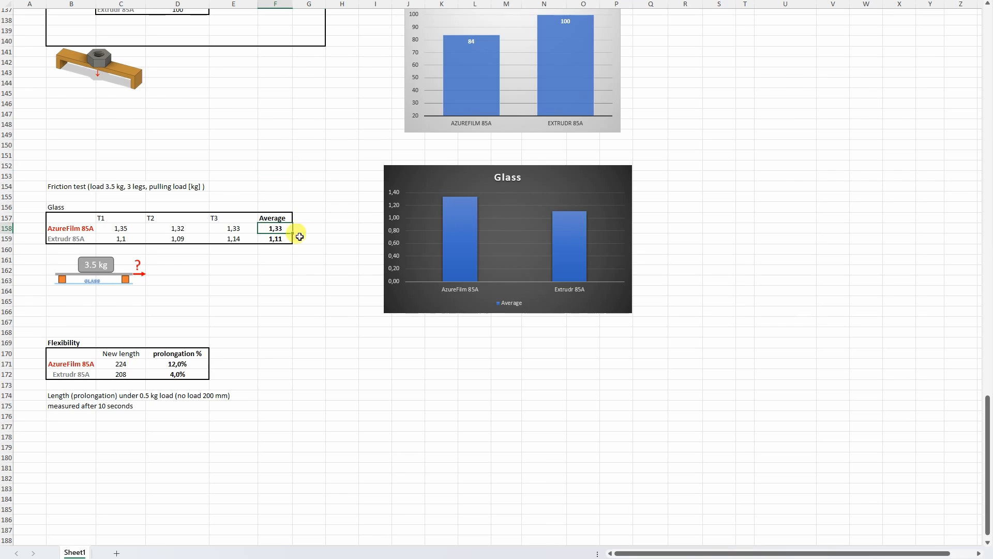
pyautogui.moveTo(462, 205)
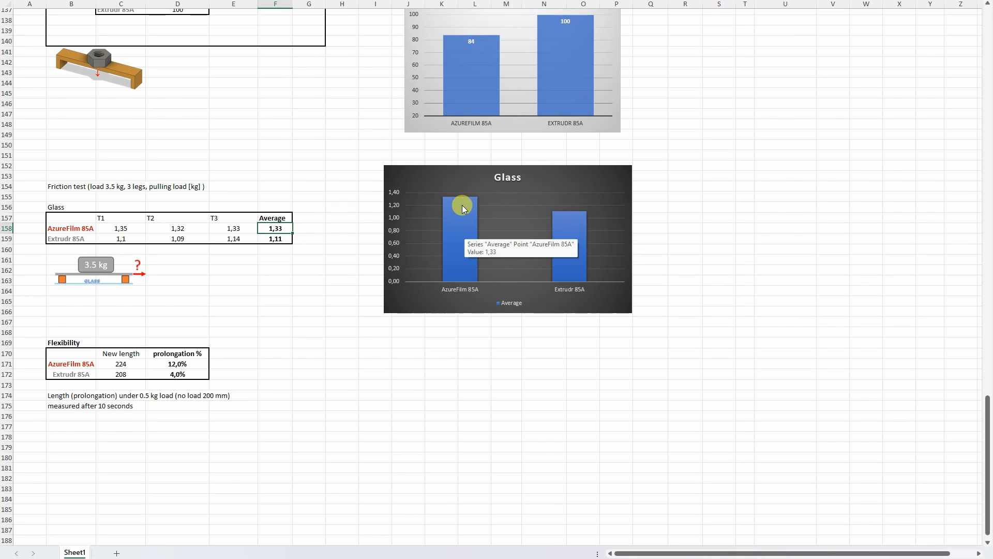
pyautogui.moveTo(551, 292)
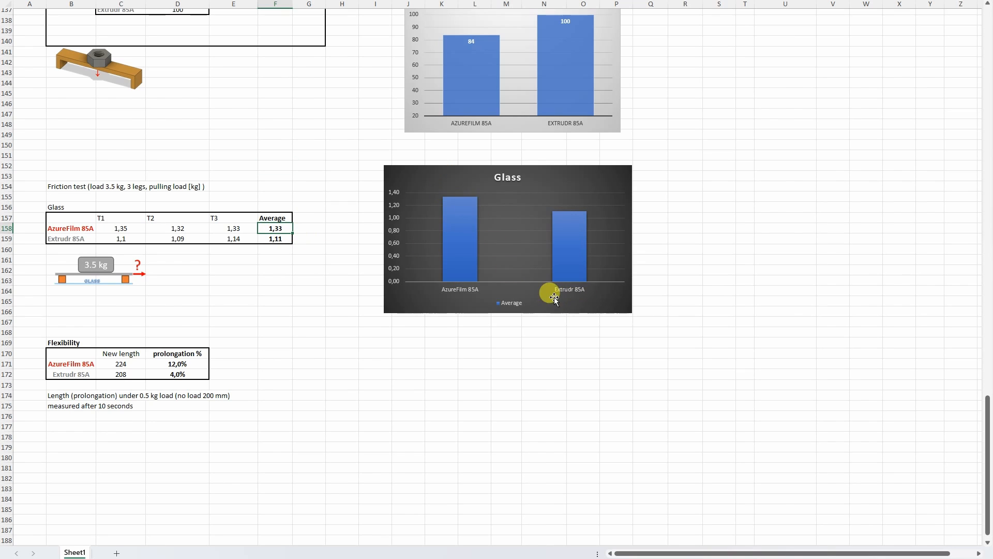
# Step: Scroll to the Flexibility table and select the AzureFilm new length value 224
pyautogui.scroll(-3)
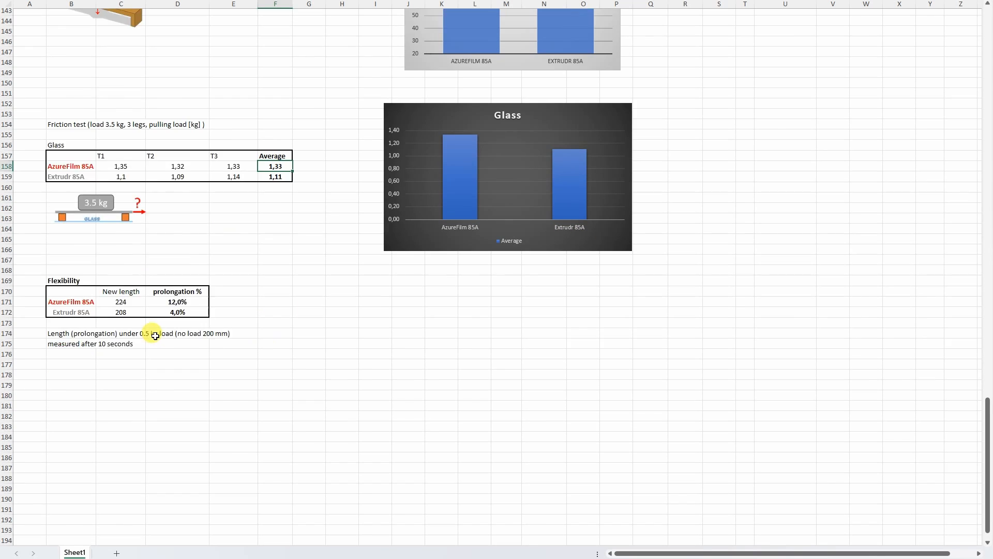
pyautogui.scroll(-3)
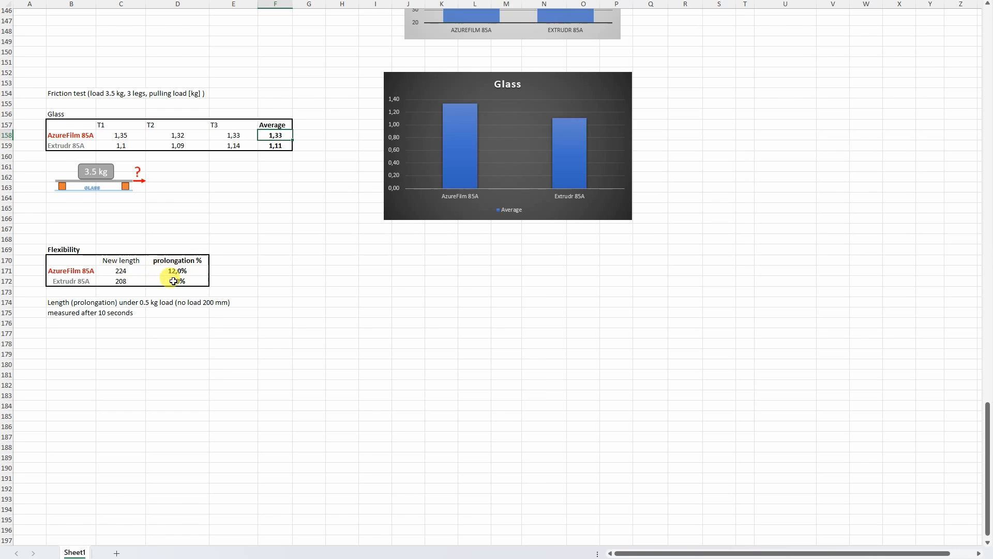
pyautogui.click(120, 280)
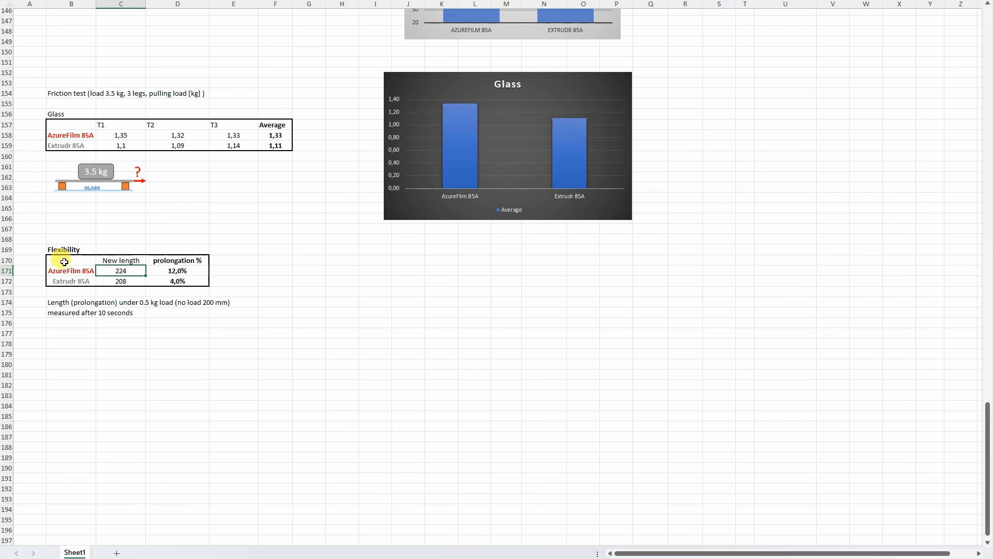
pyautogui.moveTo(94, 280)
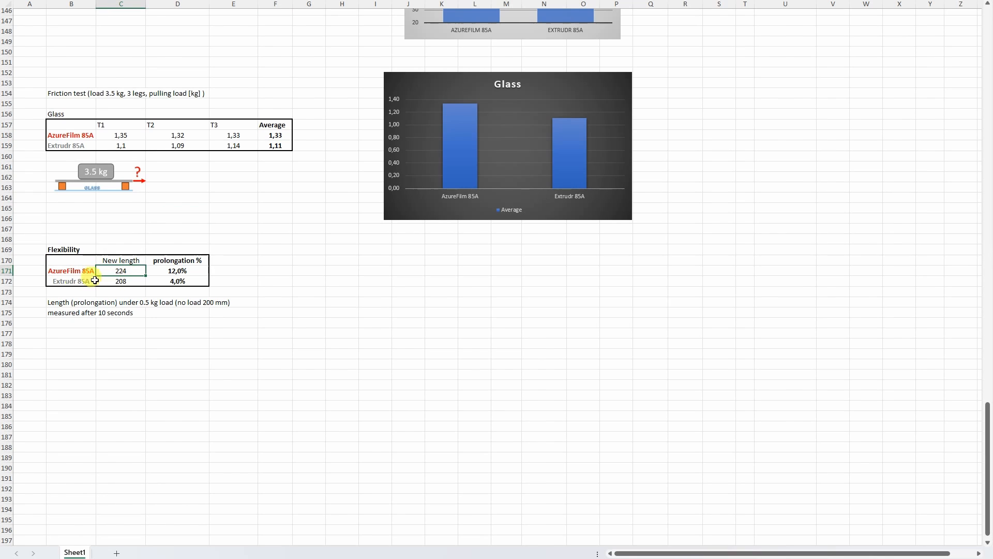